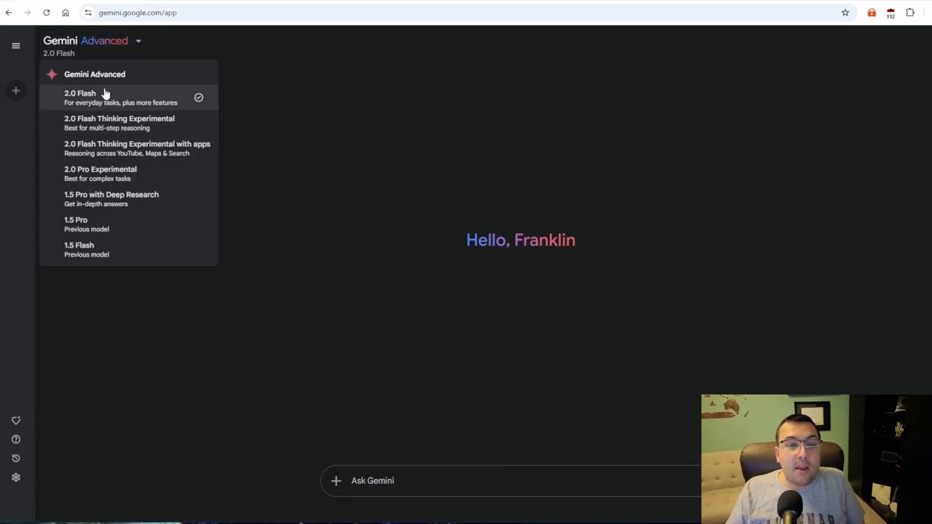
pyautogui.moveTo(131, 148)
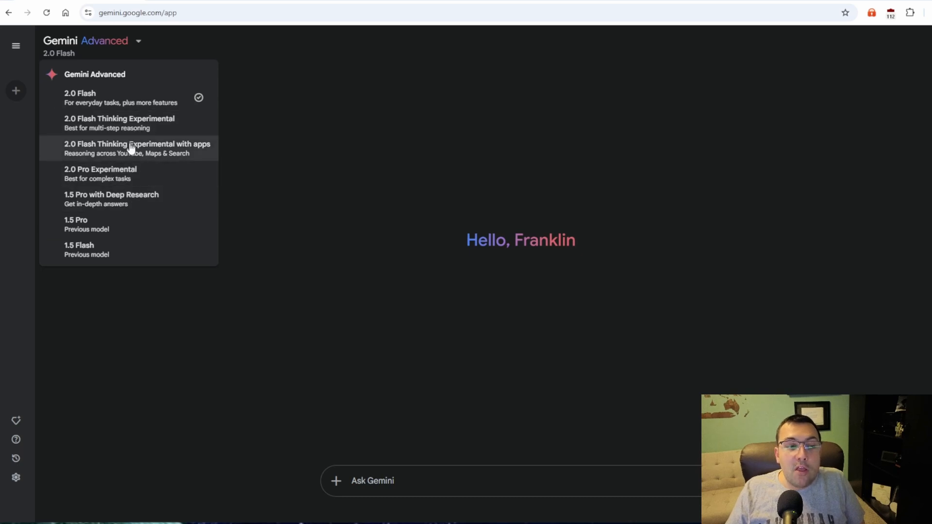
pyautogui.moveTo(134, 123)
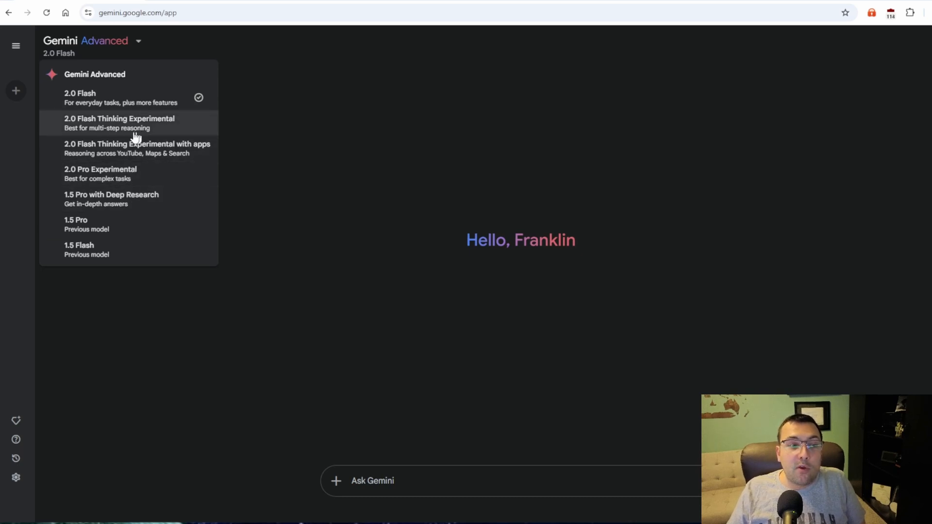
pyautogui.moveTo(128, 148)
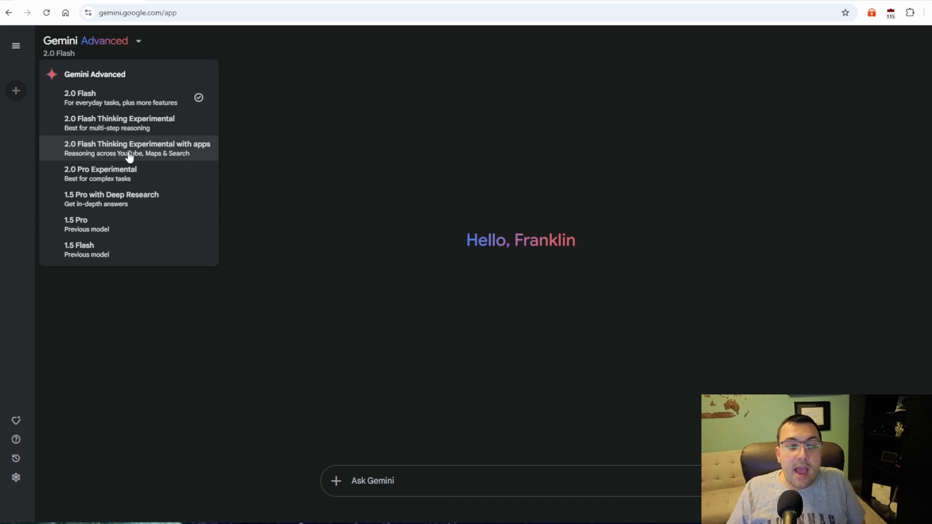
# Switch the model to 2.0 Flash Thinking Experimental with apps
pyautogui.click(137, 148)
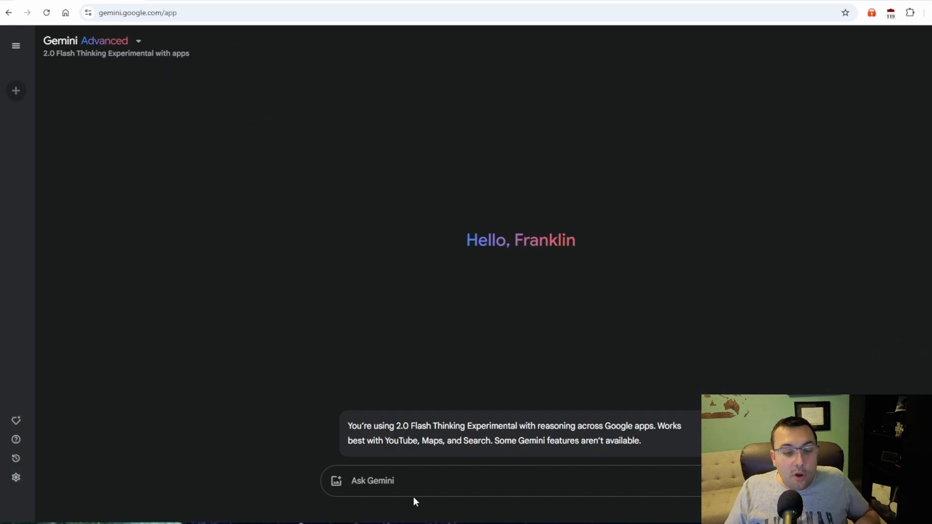
# Ask for the 13 items mentioned in the linked YouTube video and review the list starting with GoPro Hero 4K
pyautogui.write('can you list out all 13 items that they mention https://www.youtube.com/watch?v=HvbOESd9u1w')
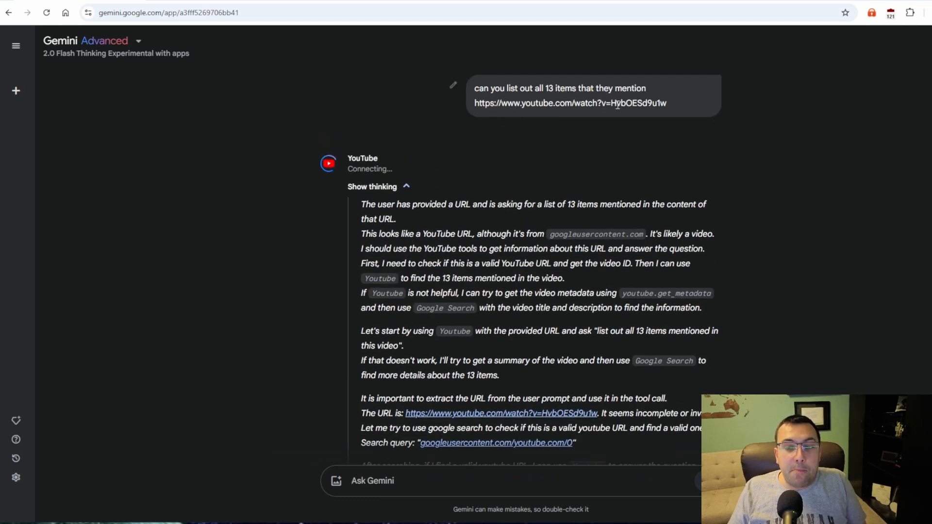
pyautogui.moveTo(588, 117)
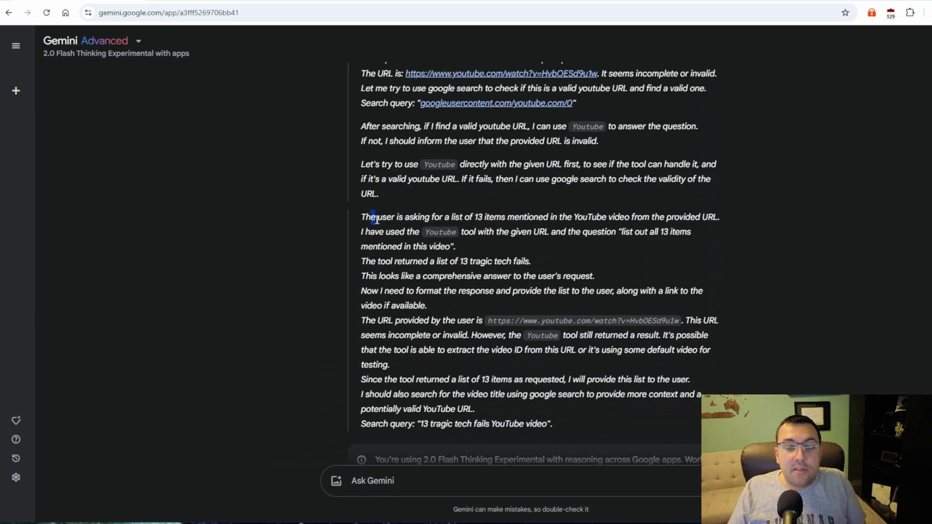
pyautogui.moveTo(375, 217); pyautogui.dragTo(579, 216)
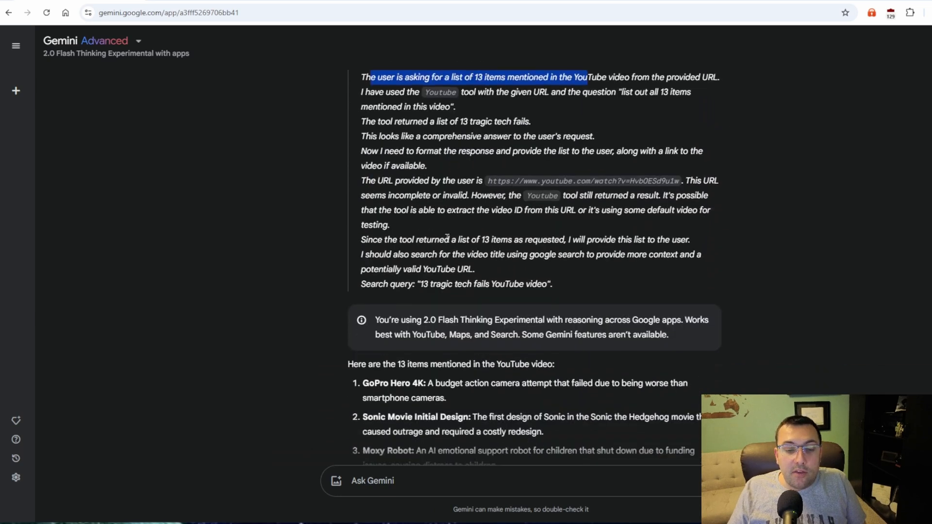
pyautogui.scroll(-3)
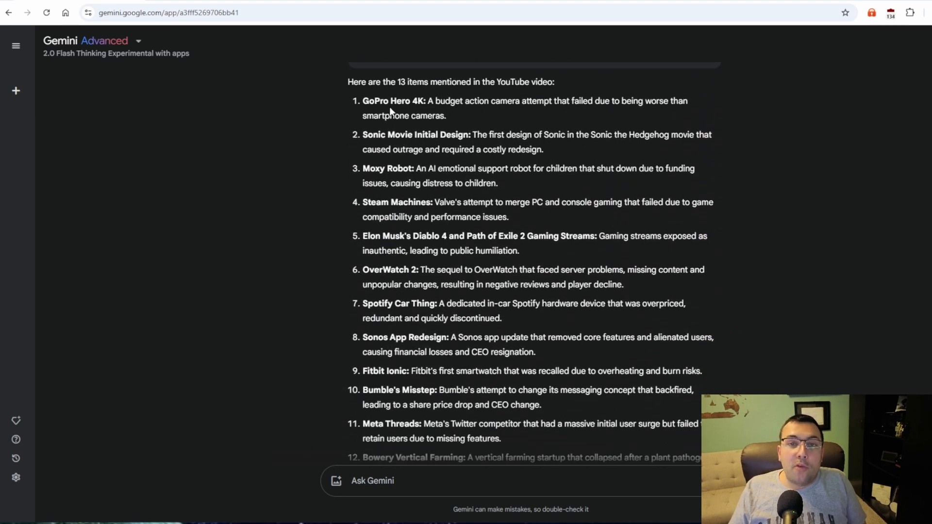
pyautogui.moveTo(362, 100); pyautogui.dragTo(444, 116)
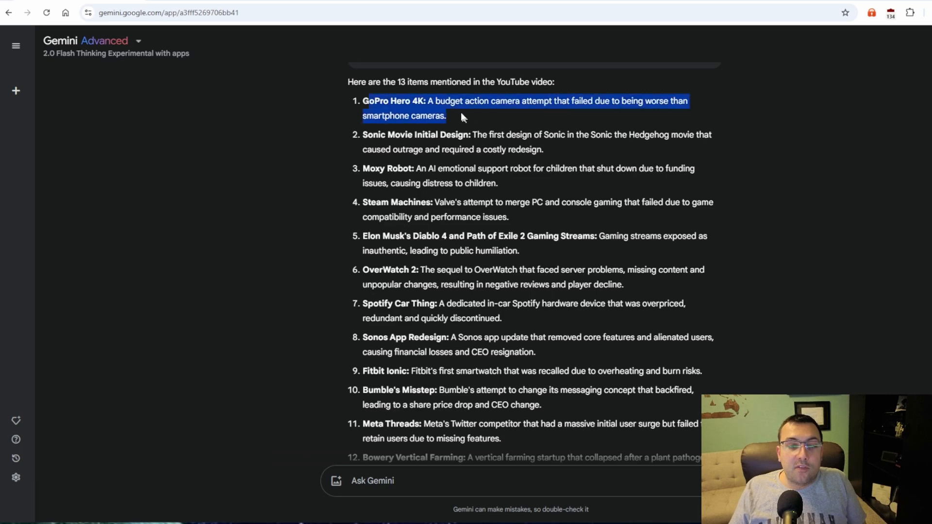
# Ask a follow-up for more detail about item 11
pyautogui.write('can you explain more about 11')
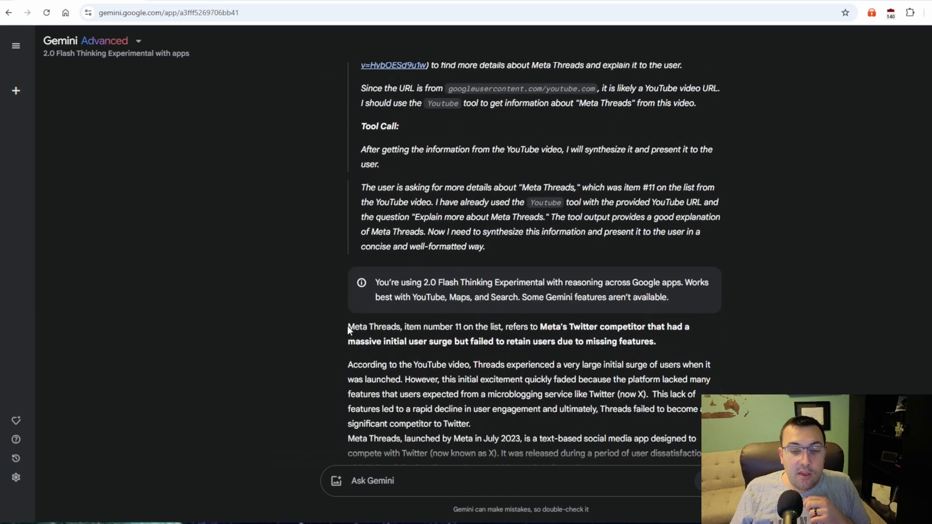
# Read through the Meta Threads explanation, highlighting its summary line
pyautogui.moveTo(398, 326); pyautogui.dragTo(551, 326)
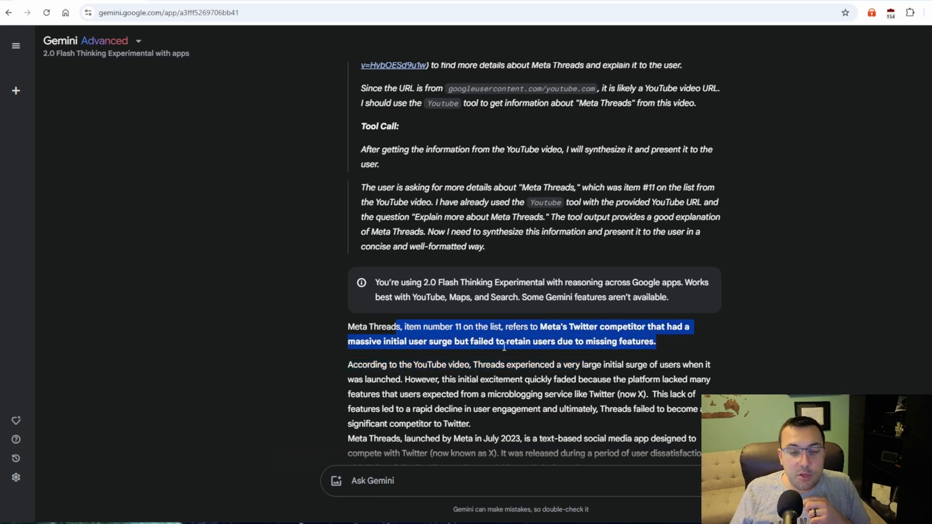
pyautogui.scroll(-3)
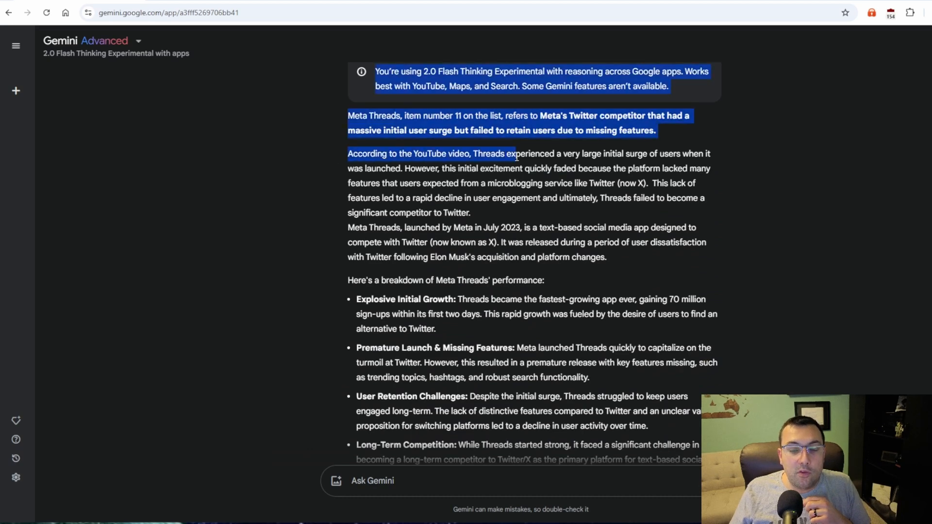
pyautogui.scroll(-3)
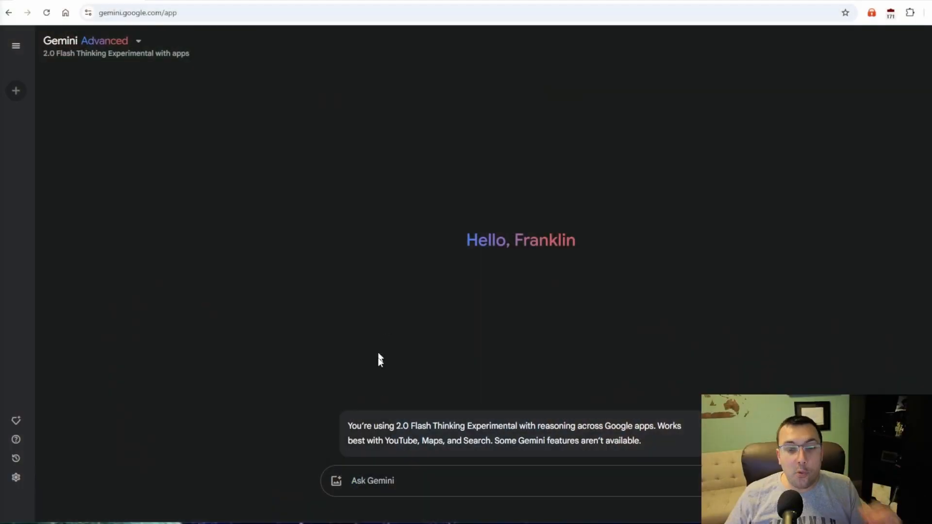
# Ask for recent YouTube videos on the YouTube algorithm summarised into five key principles and review them
pyautogui.write('Find recent YouTube videos about the youtube algorithm and summarize the five key principles mentioned')
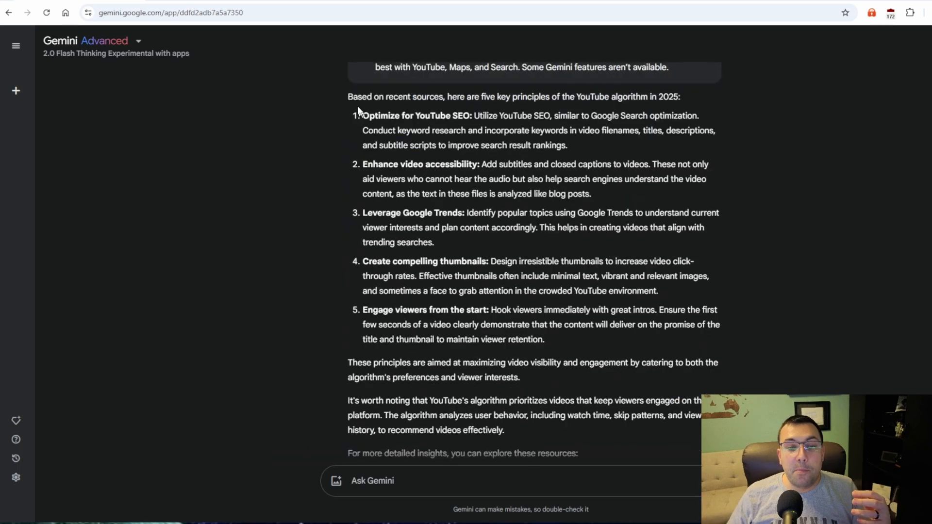
pyautogui.moveTo(347, 96); pyautogui.dragTo(602, 96)
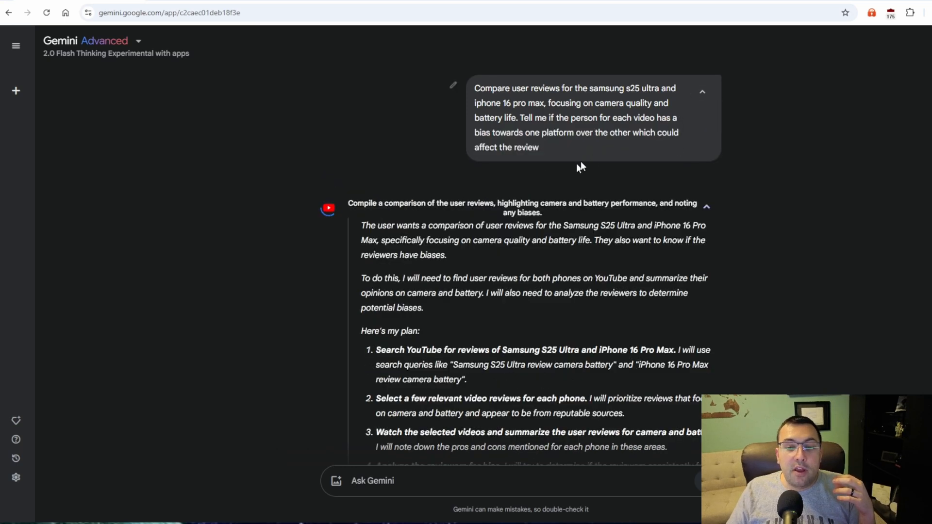
pyautogui.moveTo(557, 172)
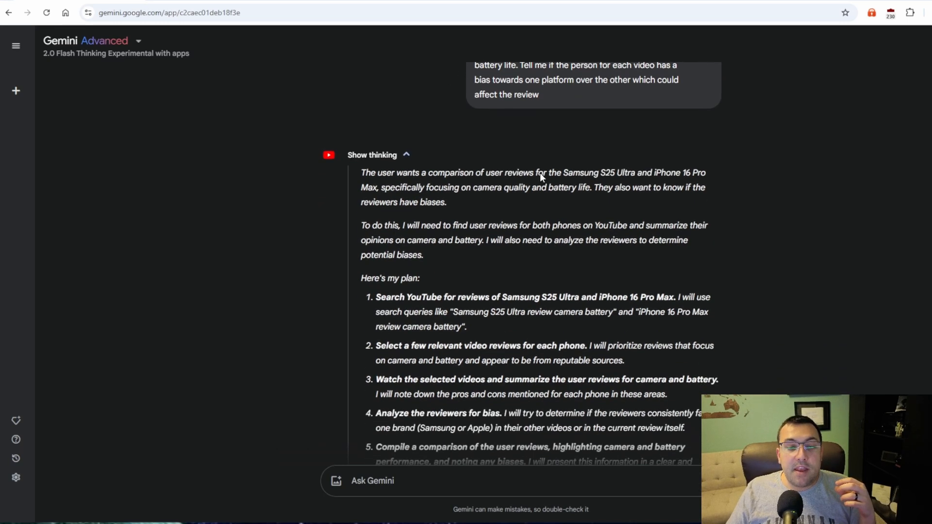
# Scroll through Gemini's reasoning and the listed phone review video links
pyautogui.scroll(-3)
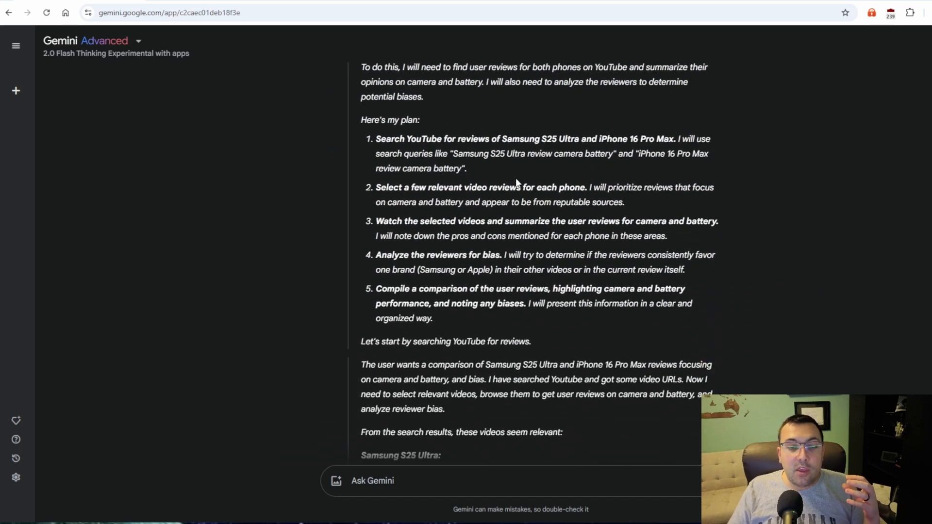
pyautogui.scroll(-3)
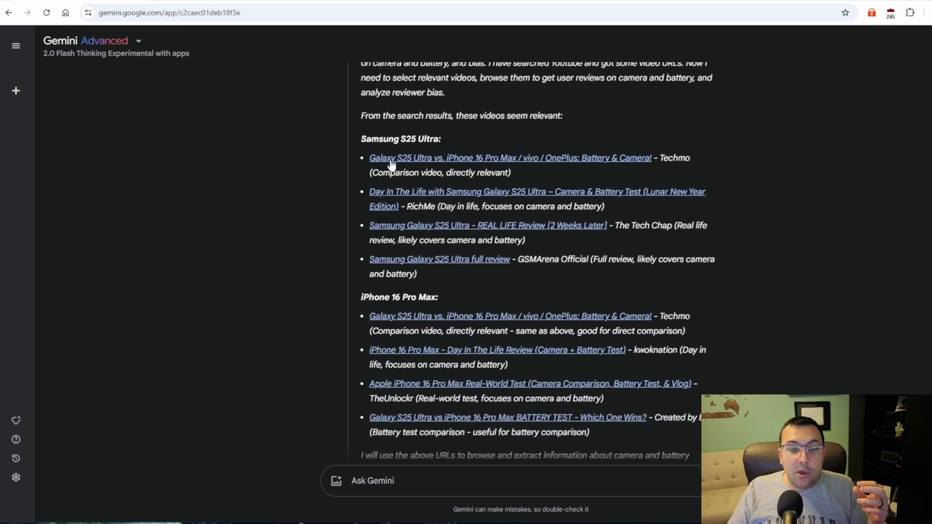
pyautogui.moveTo(433, 253)
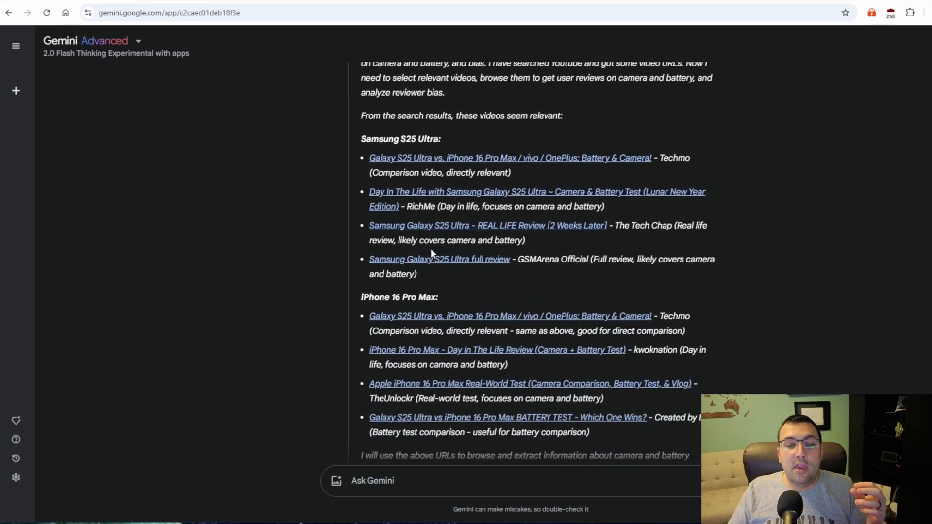
pyautogui.scroll(-3)
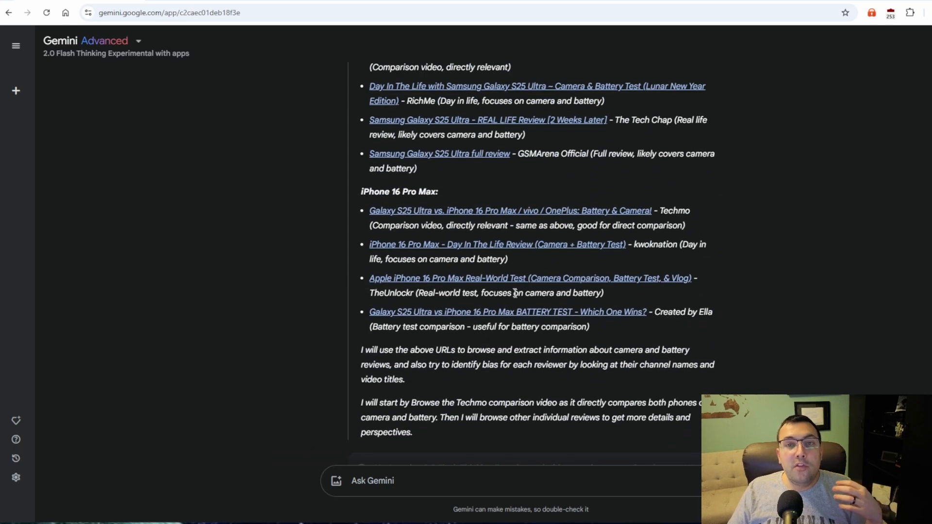
pyautogui.moveTo(508, 279)
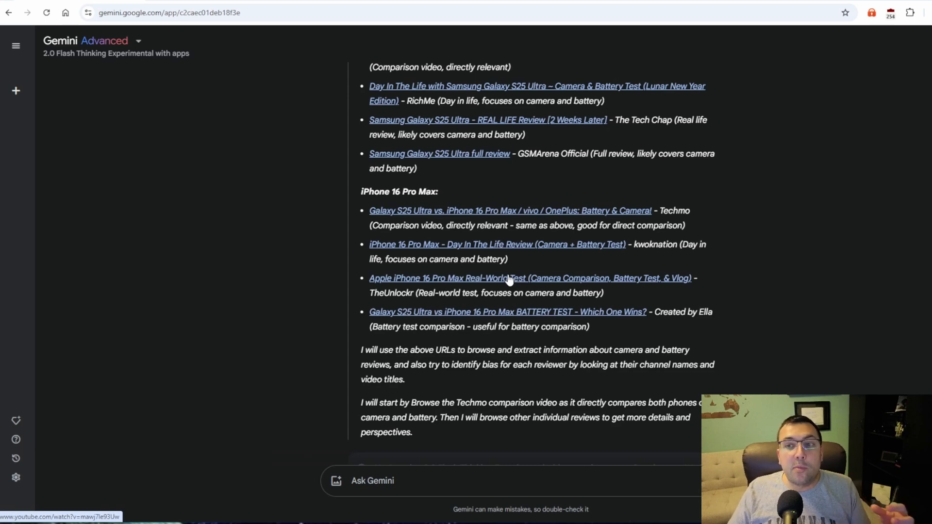
pyautogui.scroll(-3)
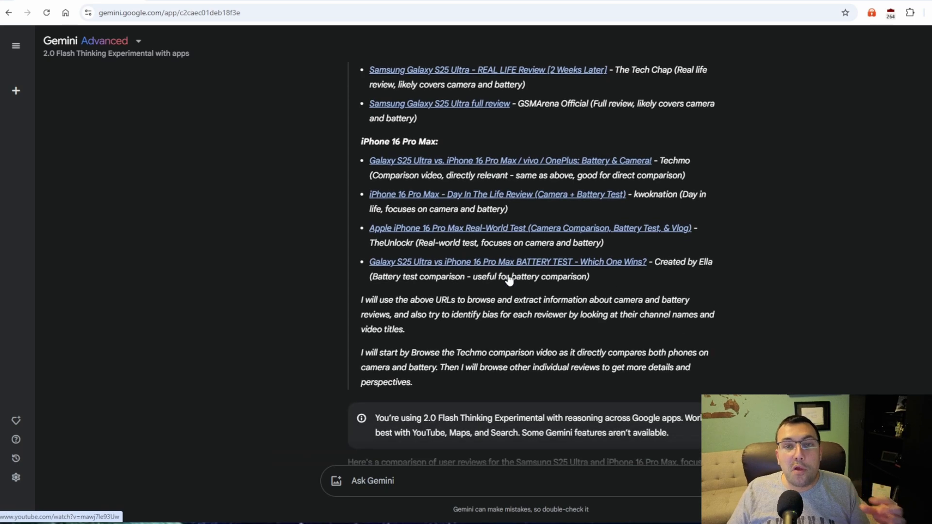
pyautogui.scroll(-3)
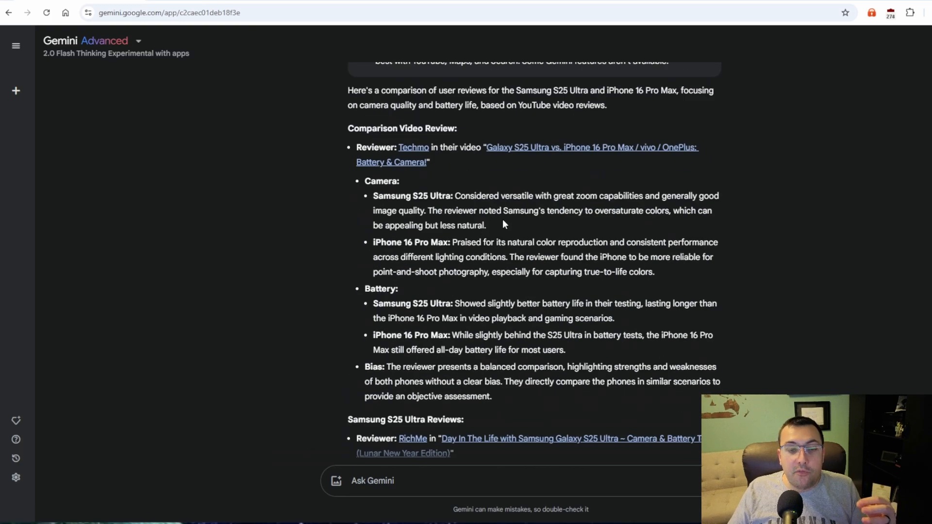
pyautogui.moveTo(348, 136)
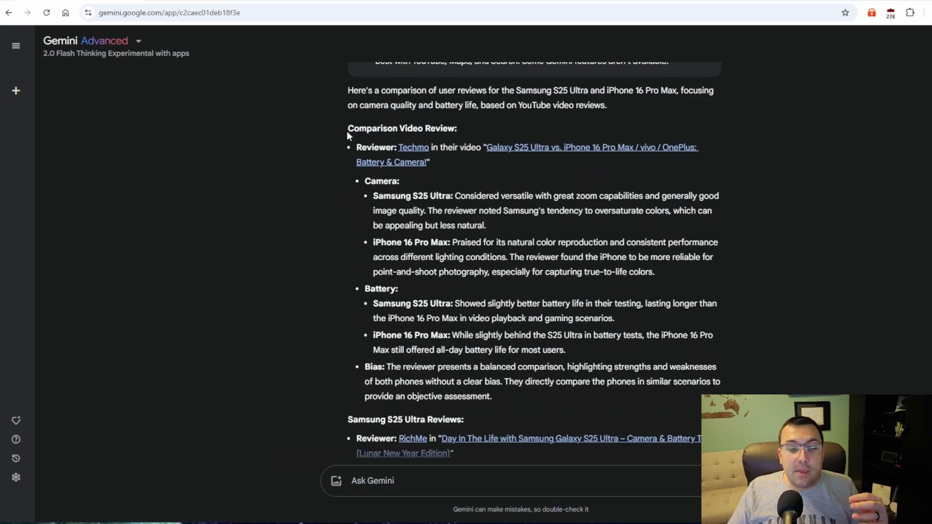
pyautogui.moveTo(373, 195); pyautogui.dragTo(462, 195)
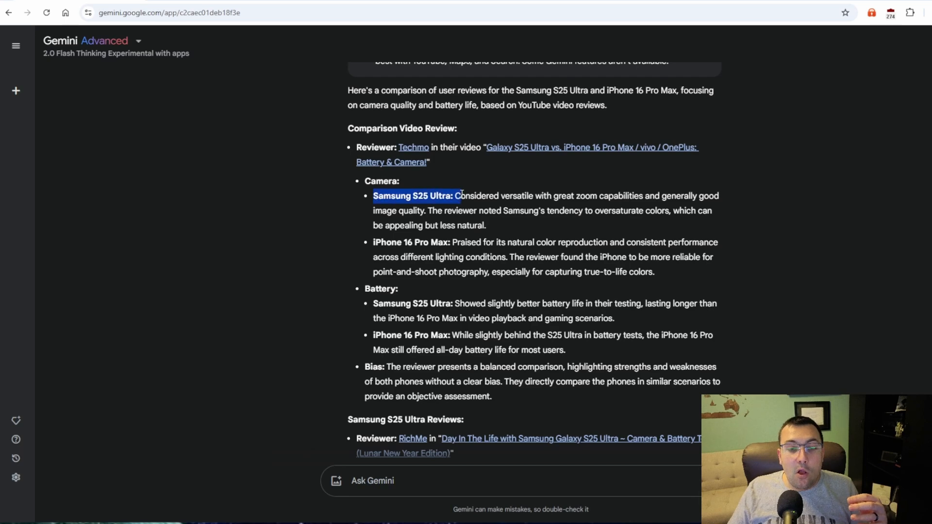
pyautogui.moveTo(458, 195); pyautogui.dragTo(496, 195)
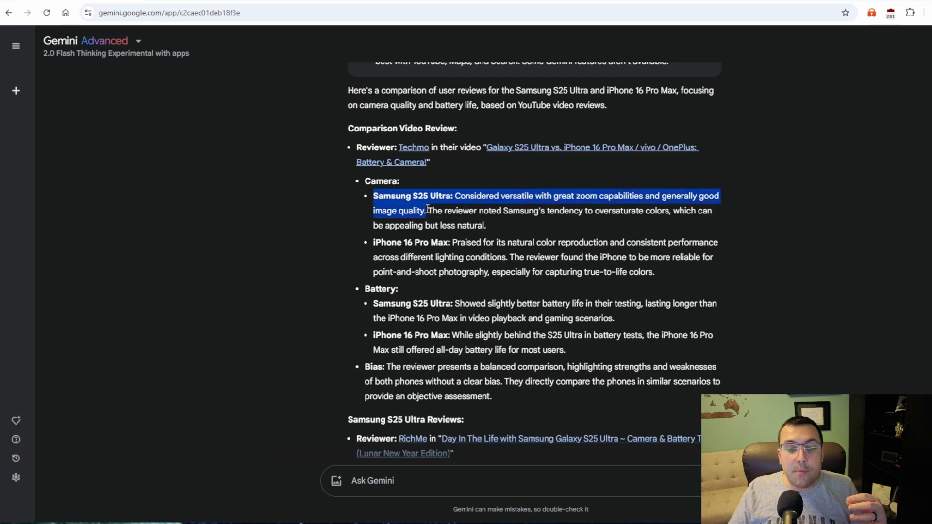
pyautogui.scroll(-3)
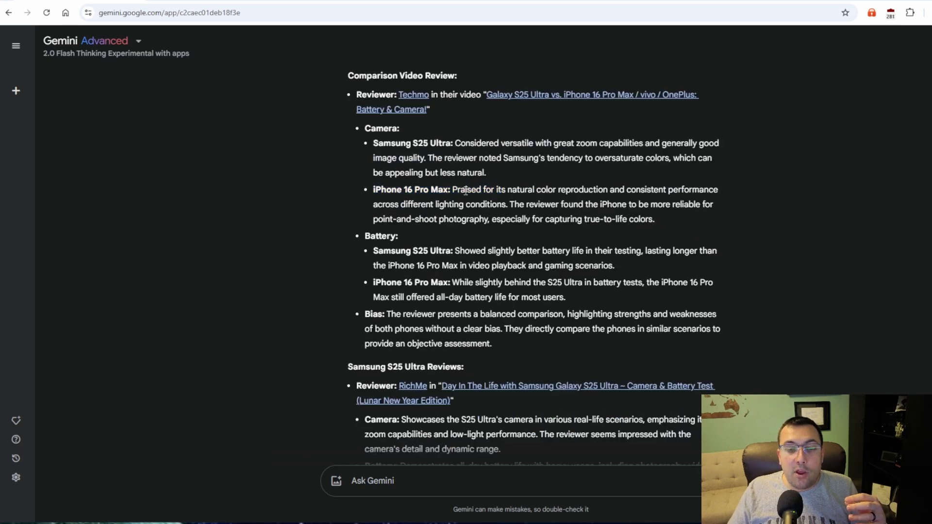
pyautogui.moveTo(467, 190); pyautogui.dragTo(677, 190)
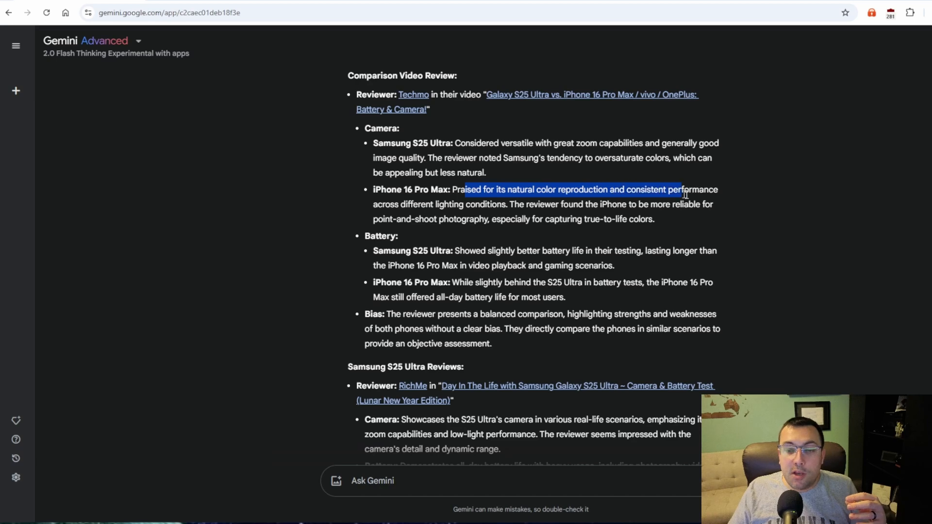
pyautogui.scroll(-3)
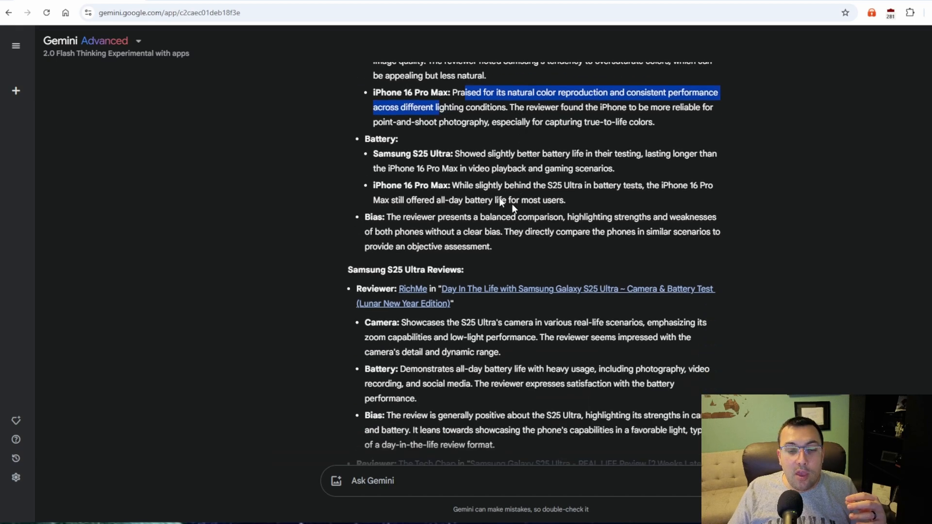
pyautogui.scroll(-3)
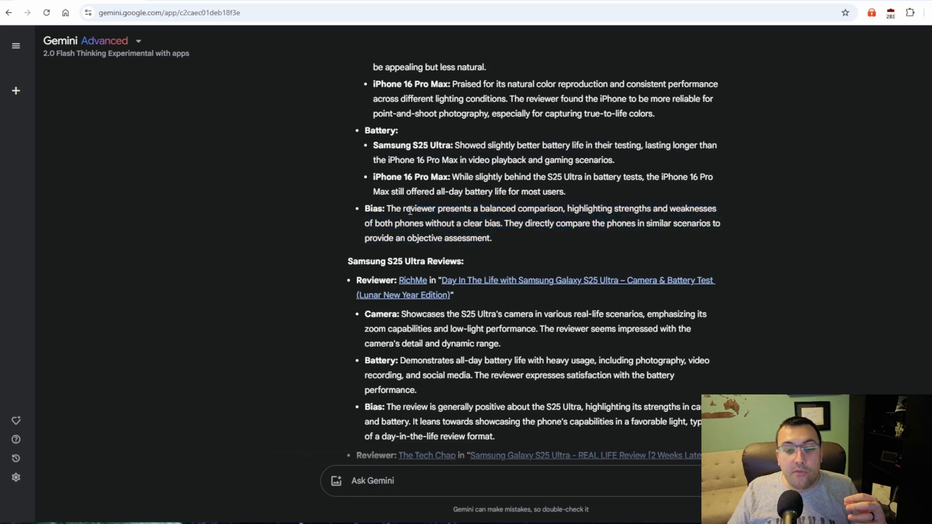
pyautogui.moveTo(406, 208); pyautogui.dragTo(563, 208)
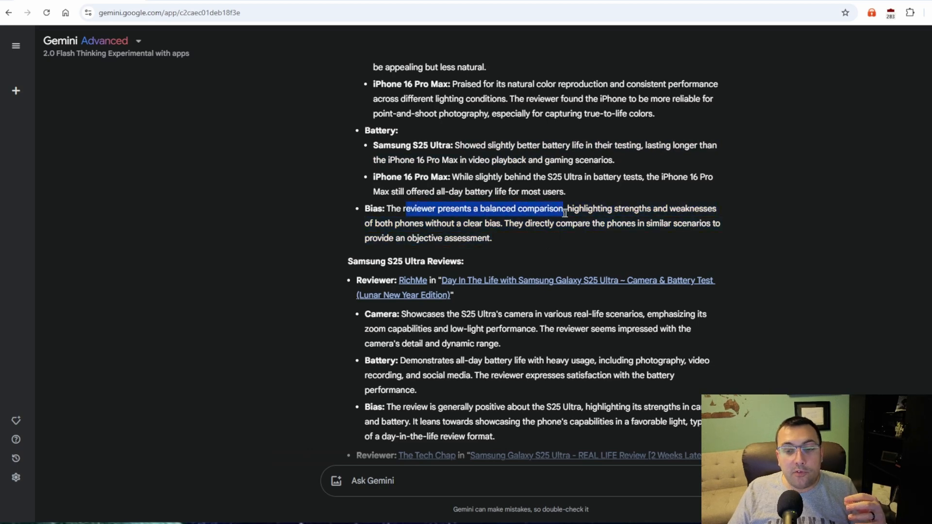
pyautogui.moveTo(562, 209); pyautogui.dragTo(497, 223)
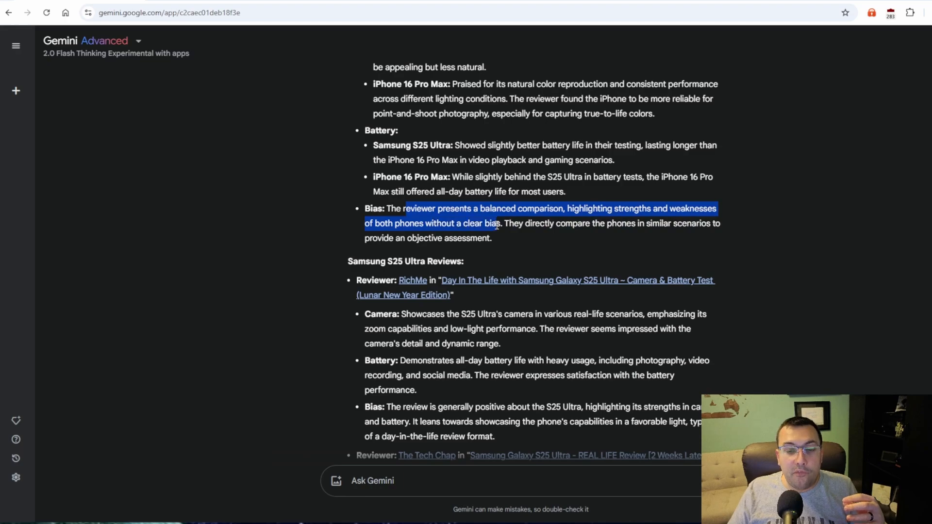
pyautogui.scroll(-3)
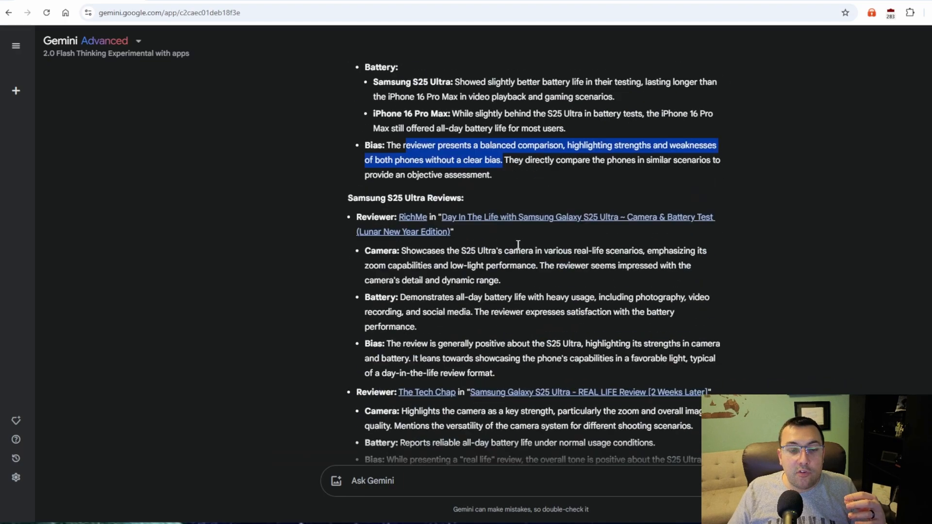
pyautogui.scroll(-3)
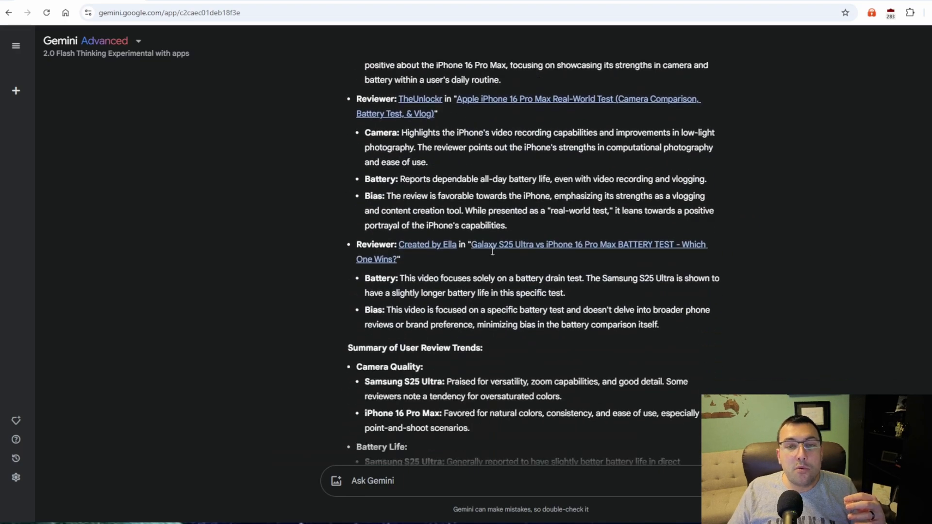
pyautogui.scroll(-3)
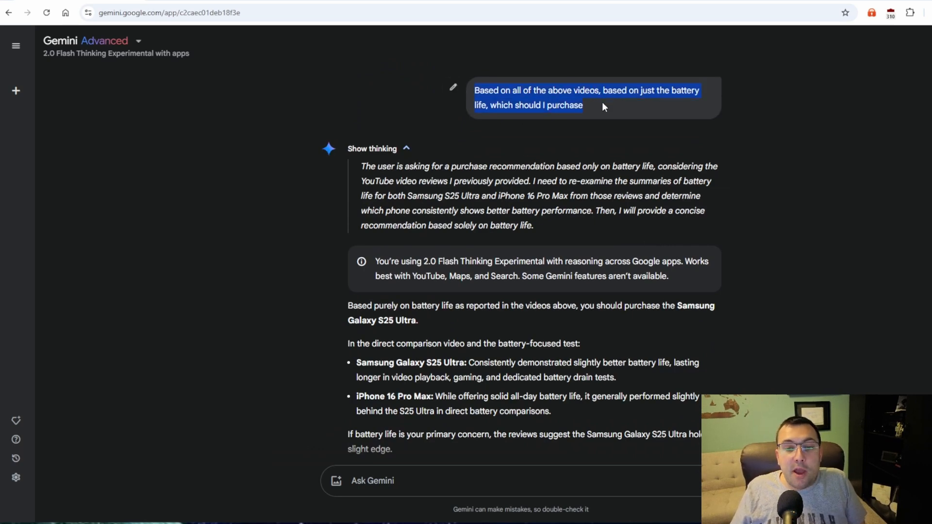
pyautogui.moveTo(597, 133)
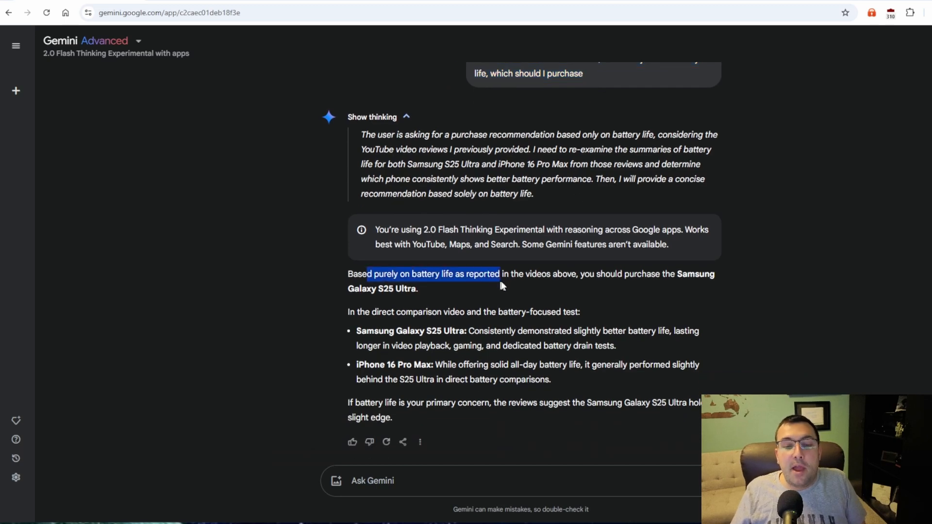
# Highlight the purely-on-battery-life wording in the recommendation, then clear the selection
pyautogui.moveTo(501, 273); pyautogui.dragTo(672, 273)
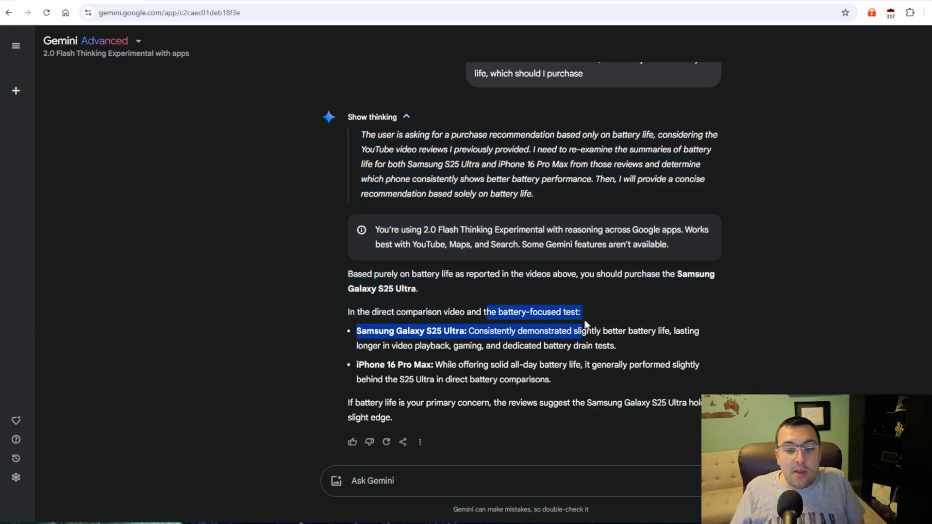
pyautogui.click(437, 342)
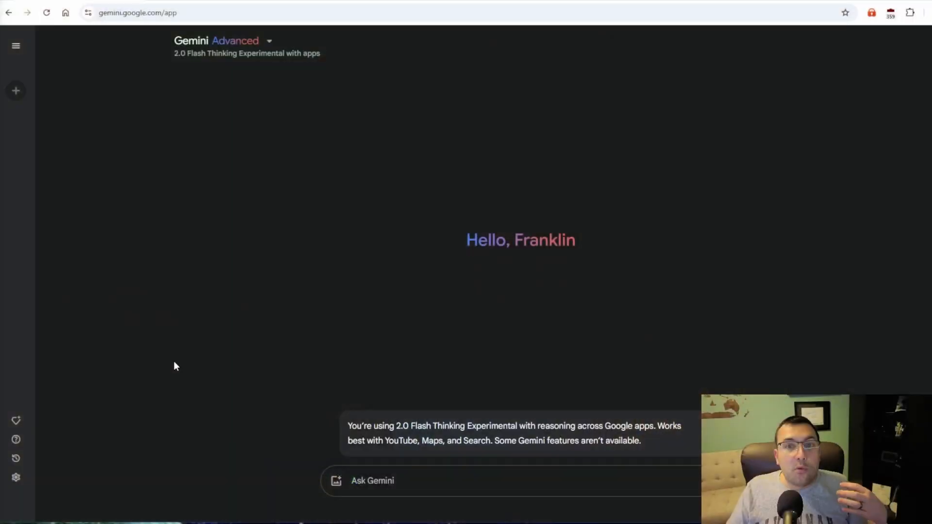
# Ask Gemini to help choose between a laptop and a desktop for video editing and graphic design, and read the comparison
pyautogui.write('Help me choose between a laptop and a desktop computer for video editing and graphic design. What are the pros and cons of each?')
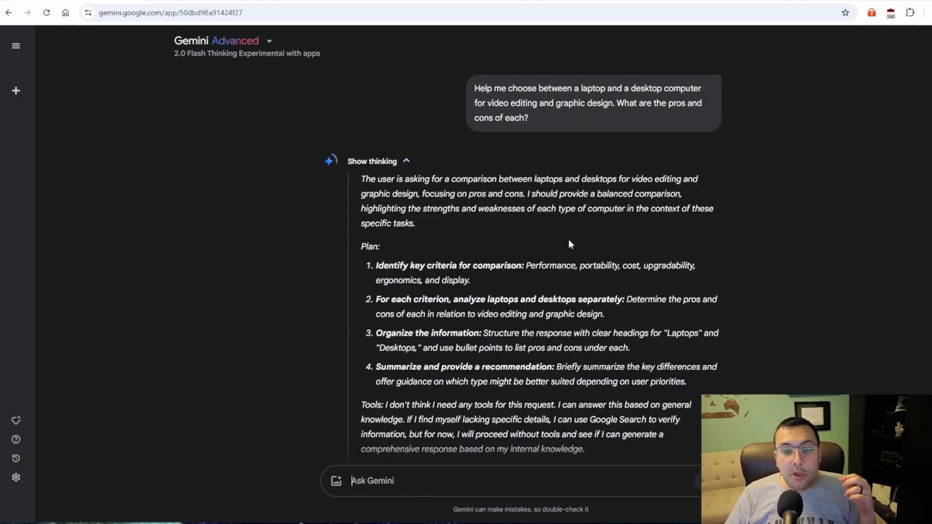
pyautogui.moveTo(629, 224)
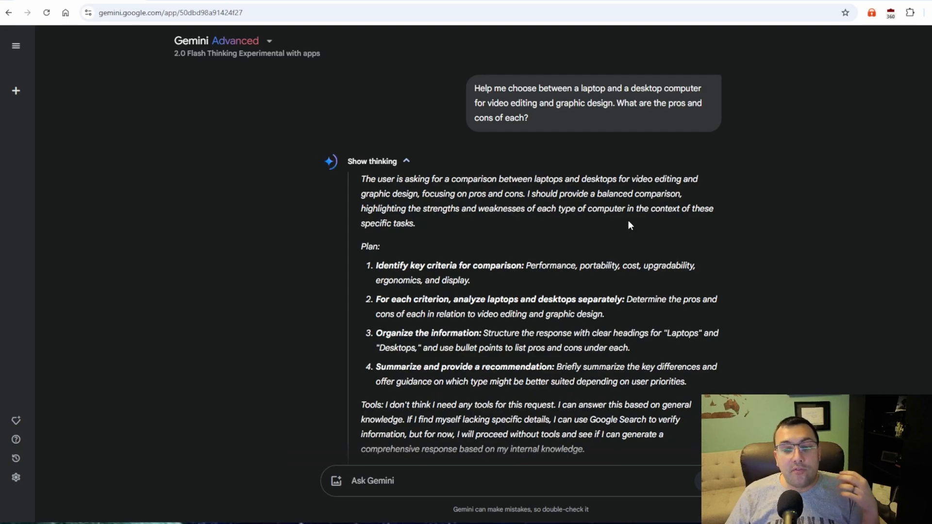
pyautogui.scroll(-3)
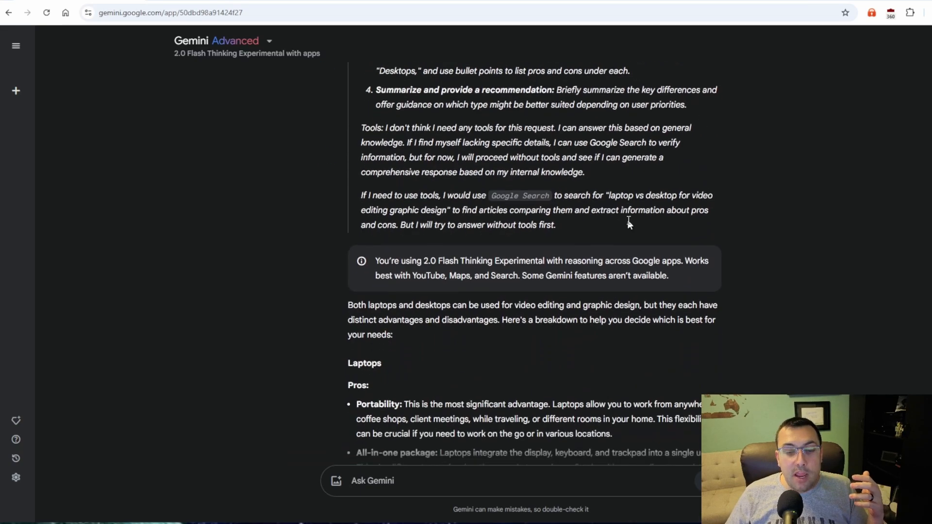
pyautogui.scroll(-3)
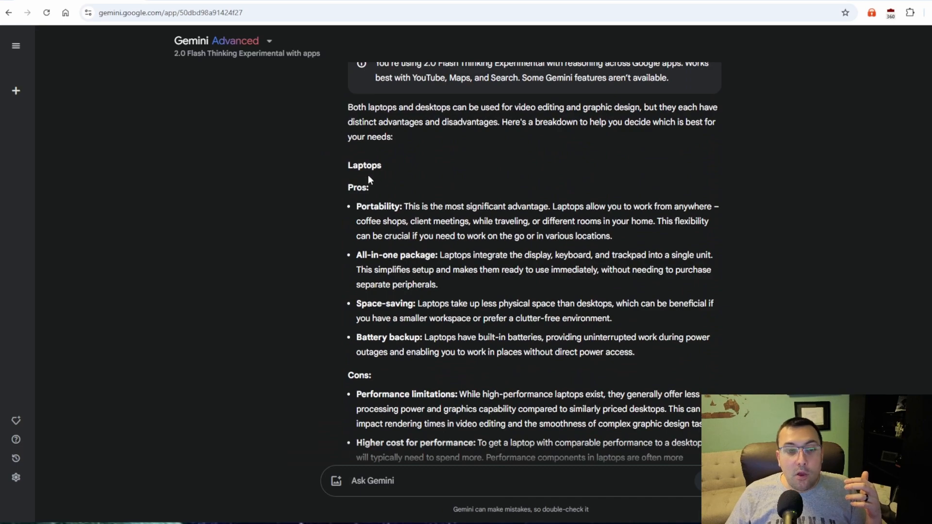
pyautogui.scroll(-3)
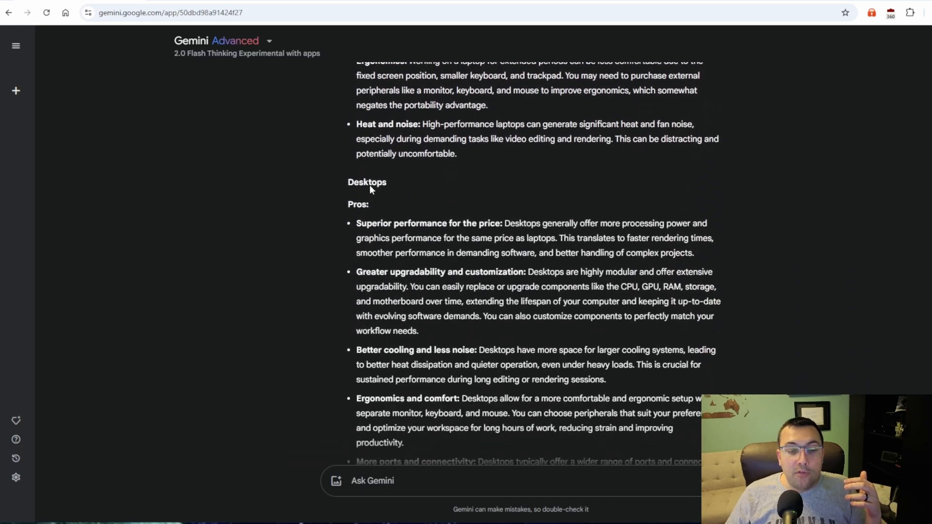
pyautogui.scroll(-3)
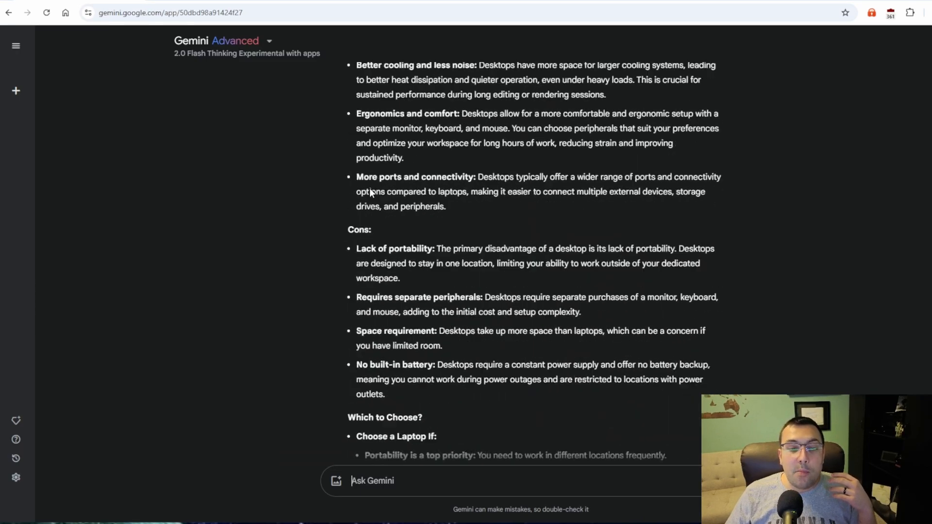
pyautogui.scroll(-3)
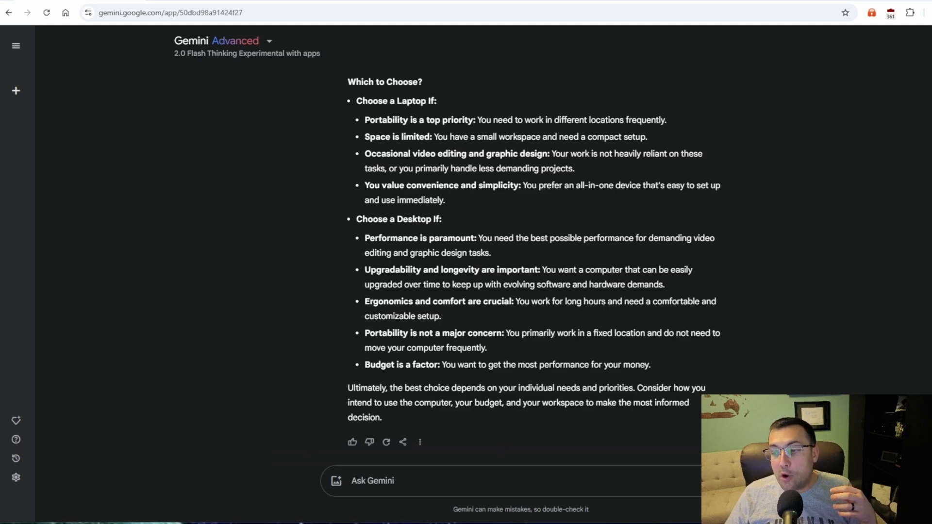
# Start a new chat from the left sidebar
pyautogui.click(16, 90)
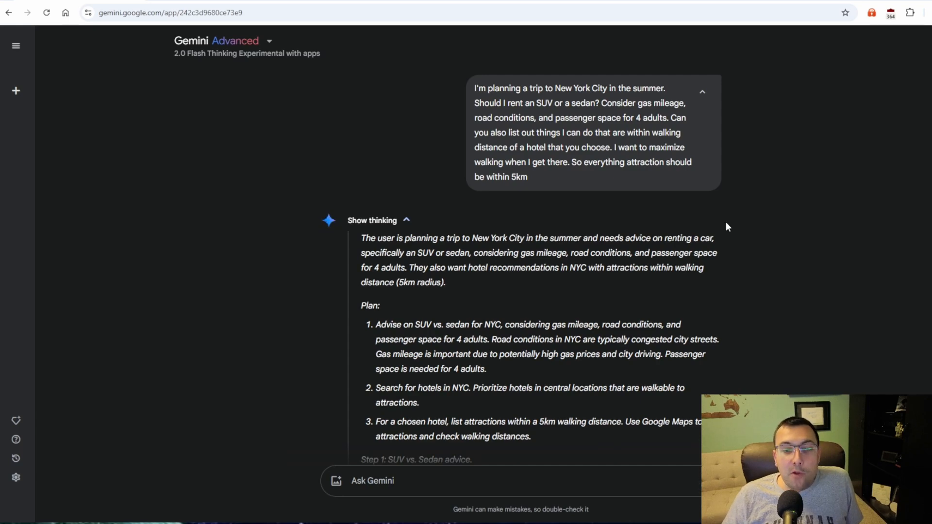
pyautogui.moveTo(832, 209)
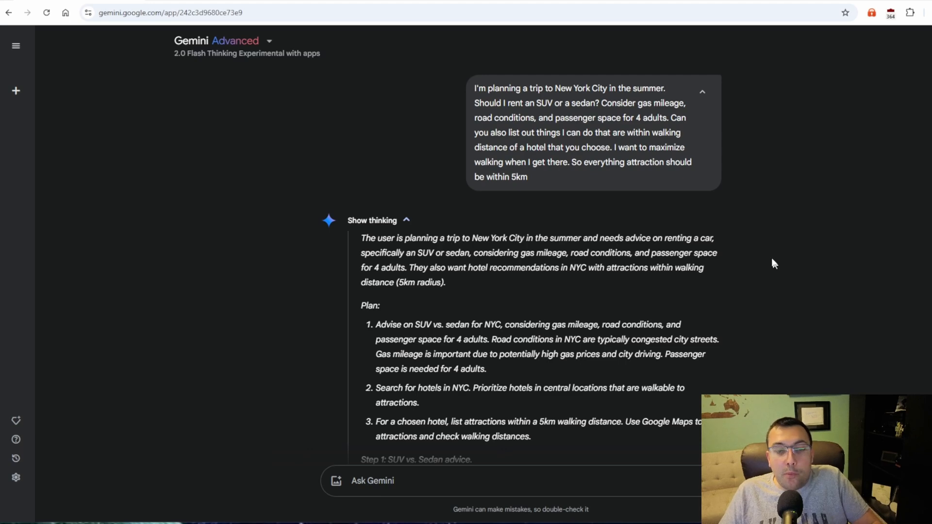
pyautogui.moveTo(527, 123)
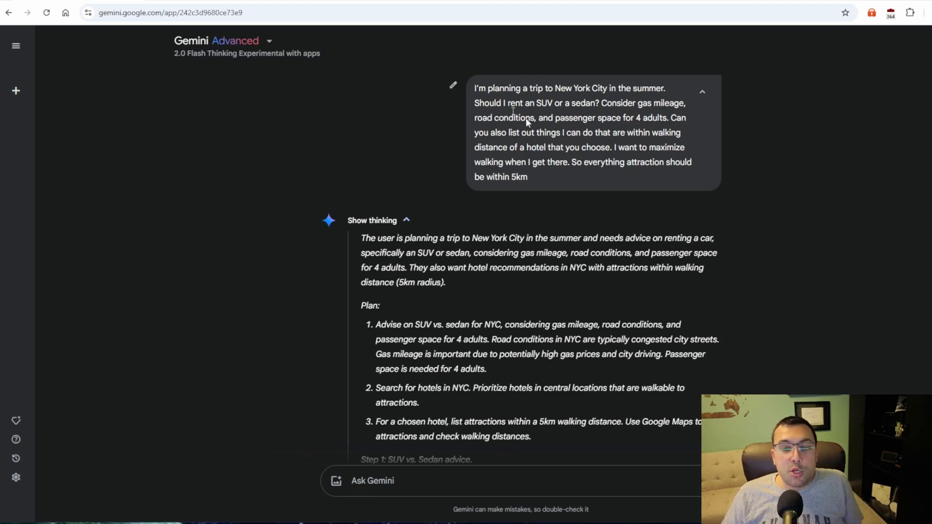
pyautogui.moveTo(763, 183)
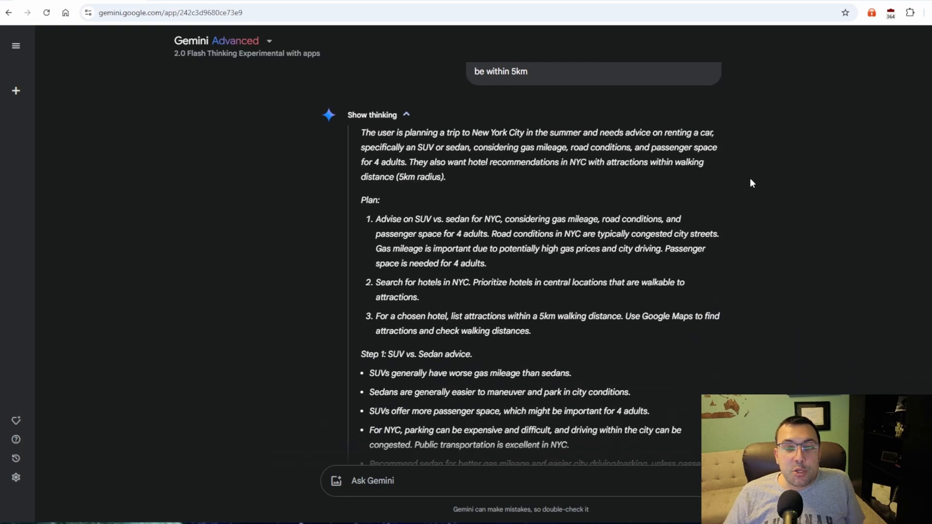
# Scroll through the New York sights grouped by walking distance from Times Square to the closing note
pyautogui.scroll(-3)
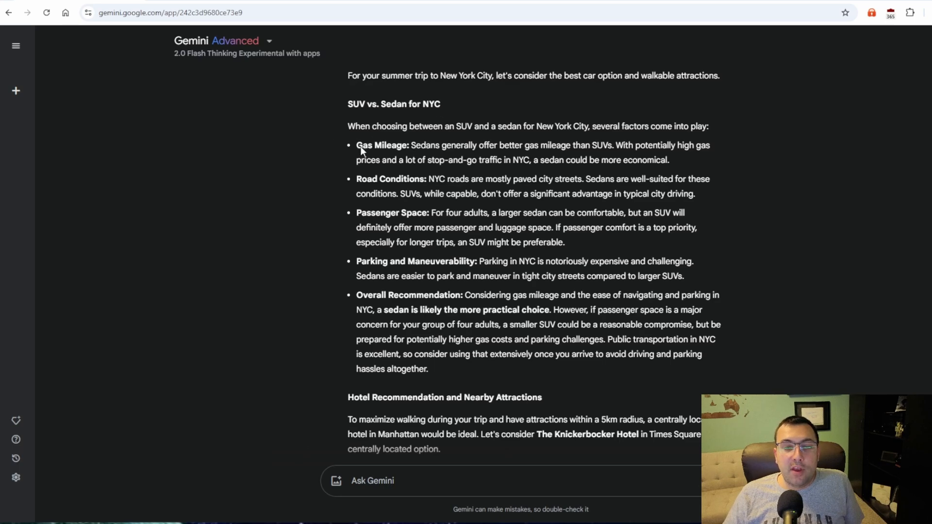
pyautogui.moveTo(466, 295)
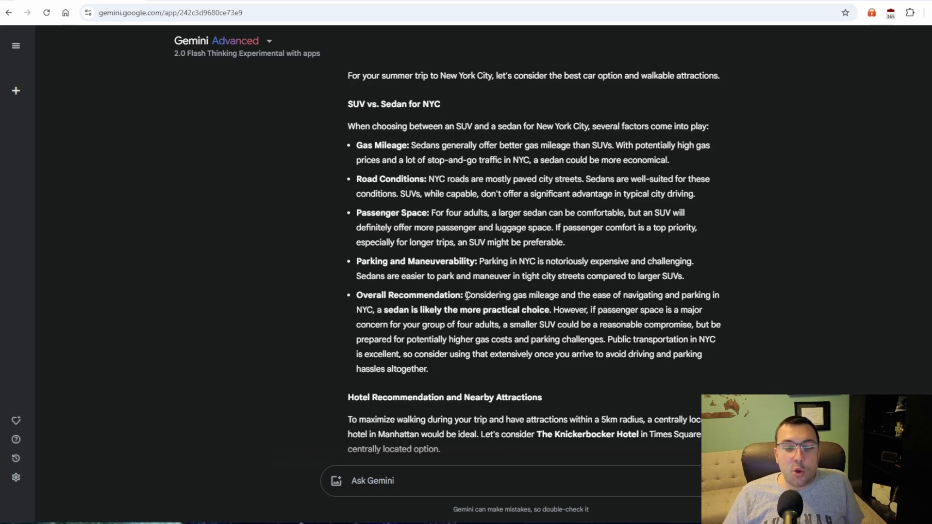
pyautogui.scroll(-3)
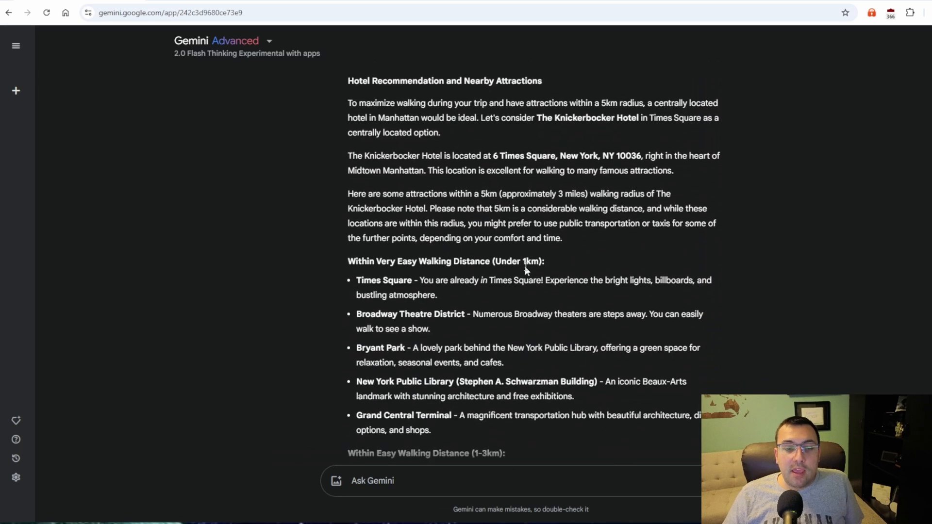
pyautogui.moveTo(415, 100)
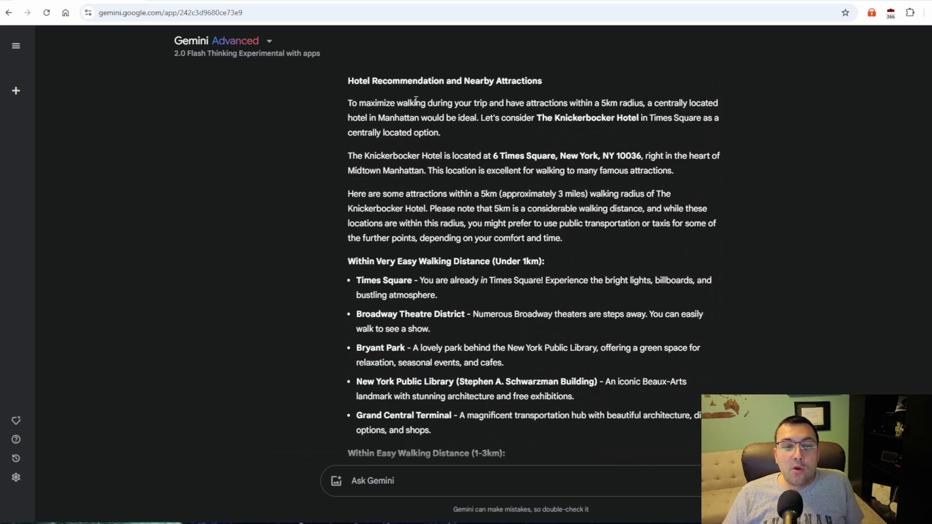
pyautogui.moveTo(455, 118)
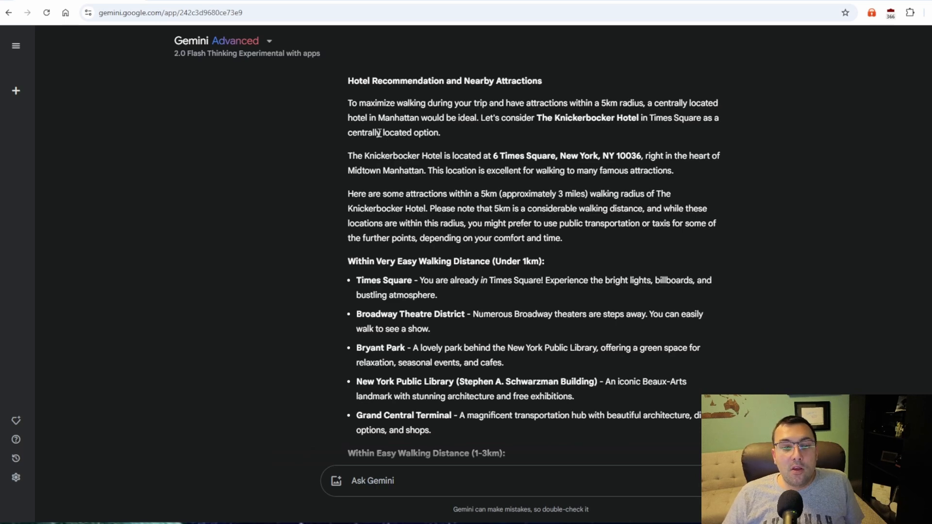
pyautogui.moveTo(468, 134)
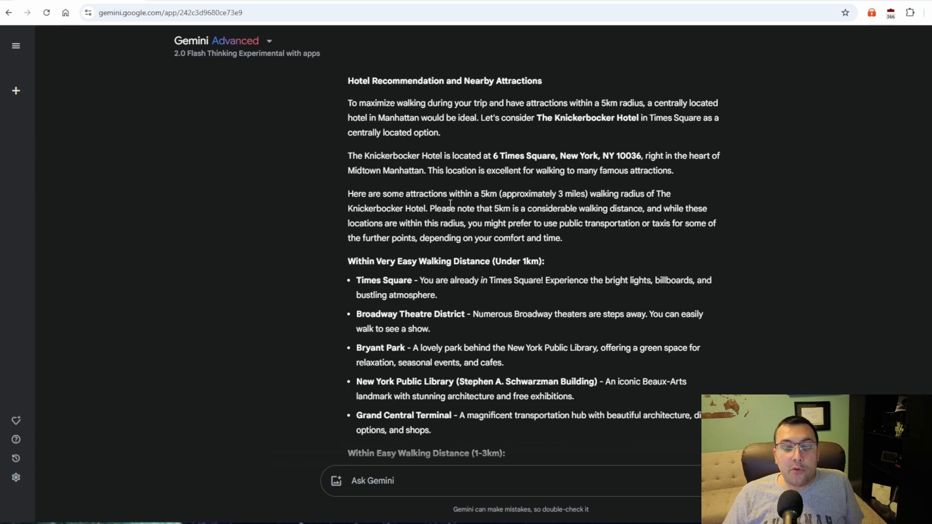
pyautogui.scroll(-3)
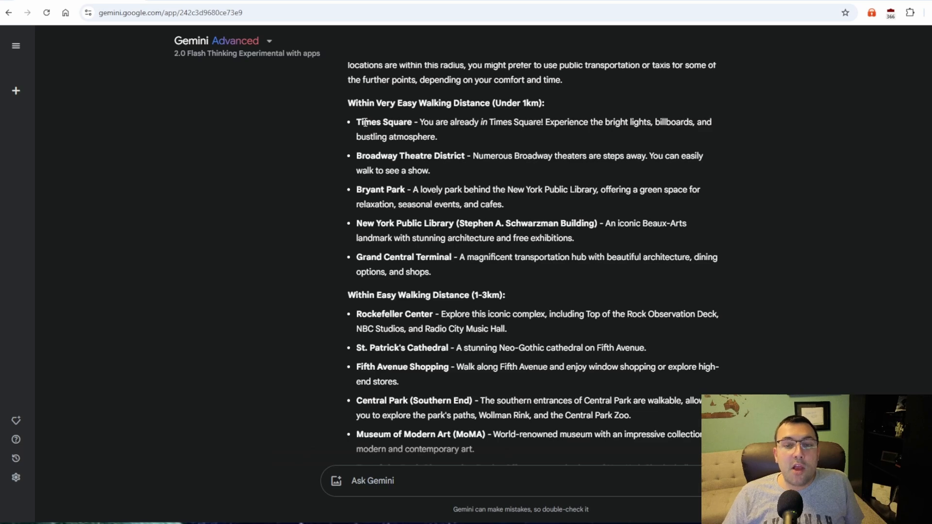
pyautogui.moveTo(421, 169)
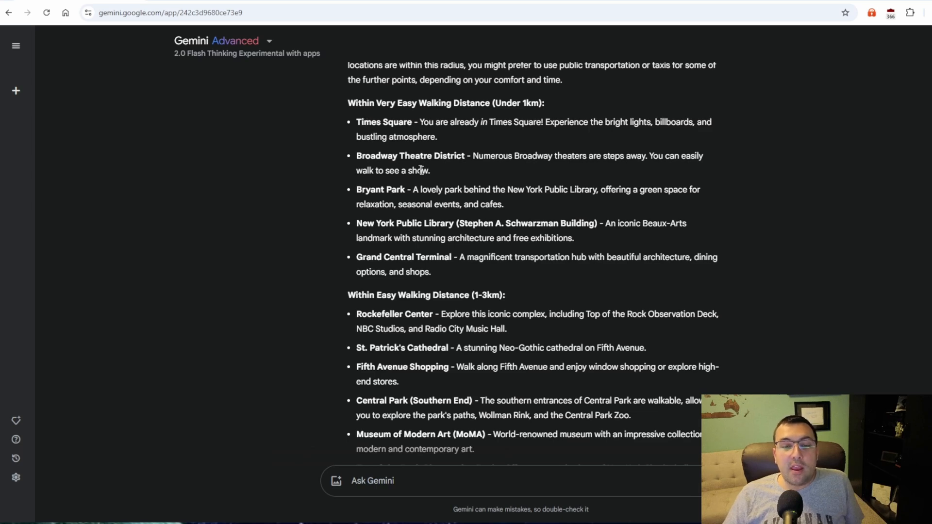
pyautogui.scroll(-3)
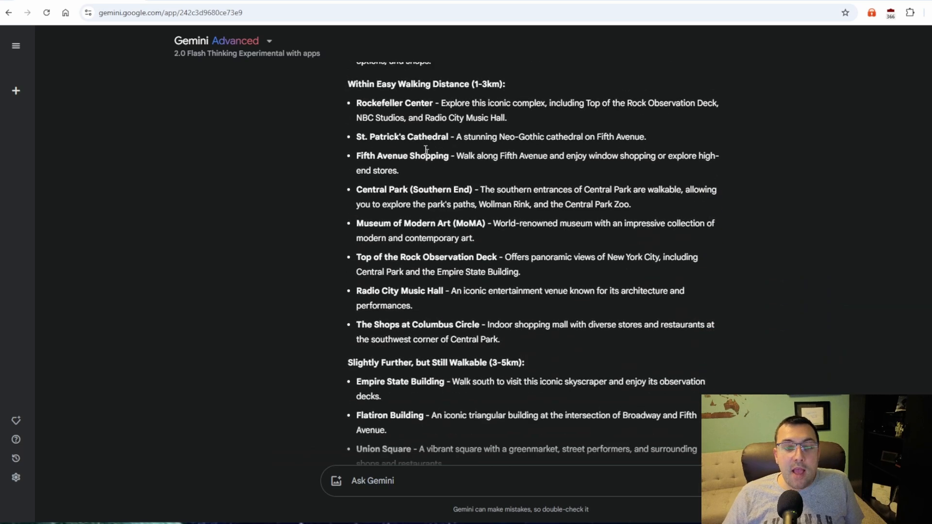
pyautogui.scroll(-3)
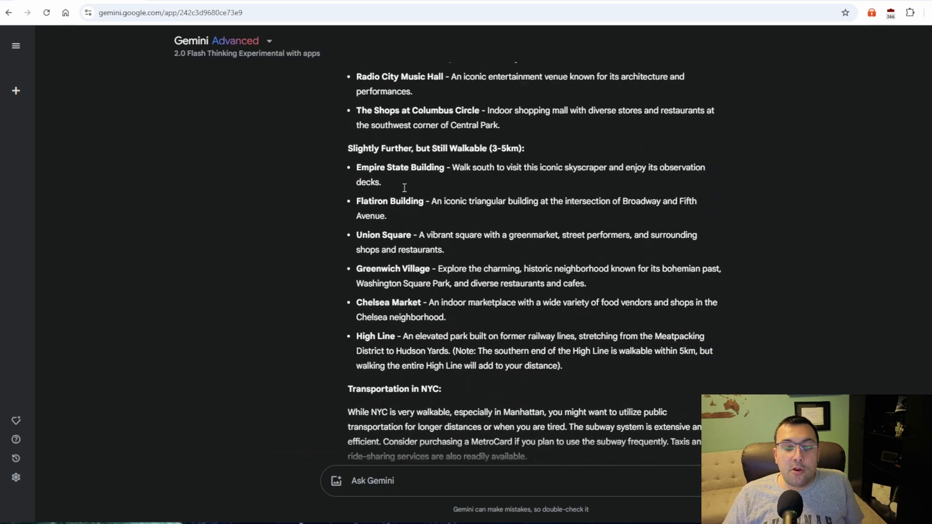
pyautogui.scroll(-3)
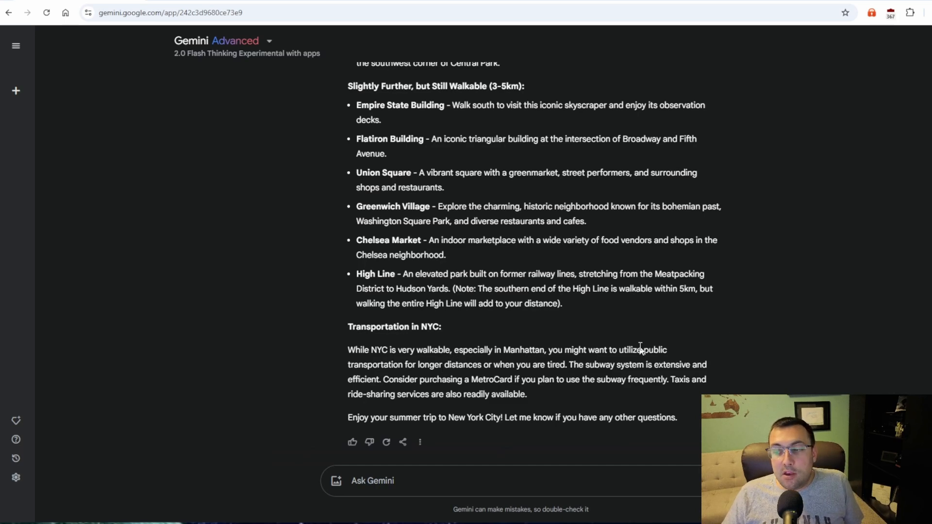
pyautogui.moveTo(424, 480)
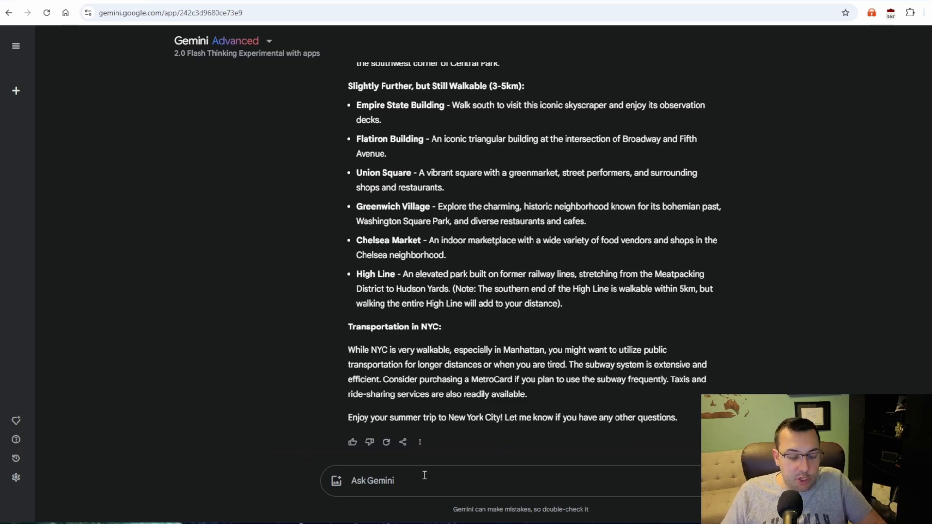
# Ask what good food places are around there and read the restaurant list near The Knickerbocker Hotel
pyautogui.write('What good food places are around there?')
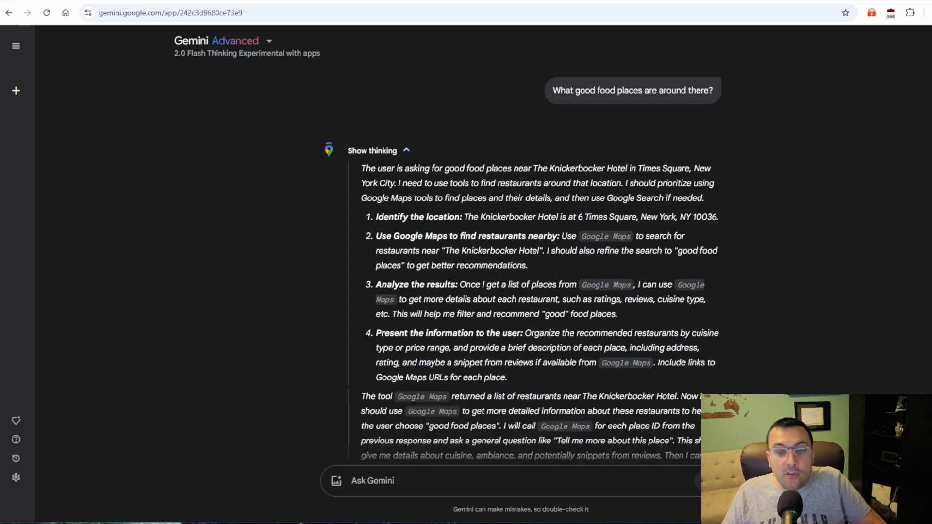
pyautogui.moveTo(552, 160)
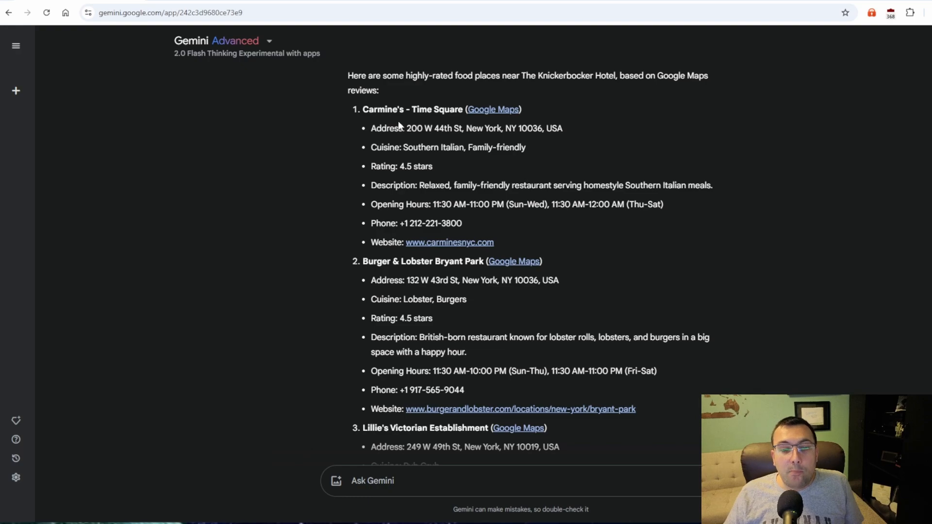
pyautogui.scroll(-3)
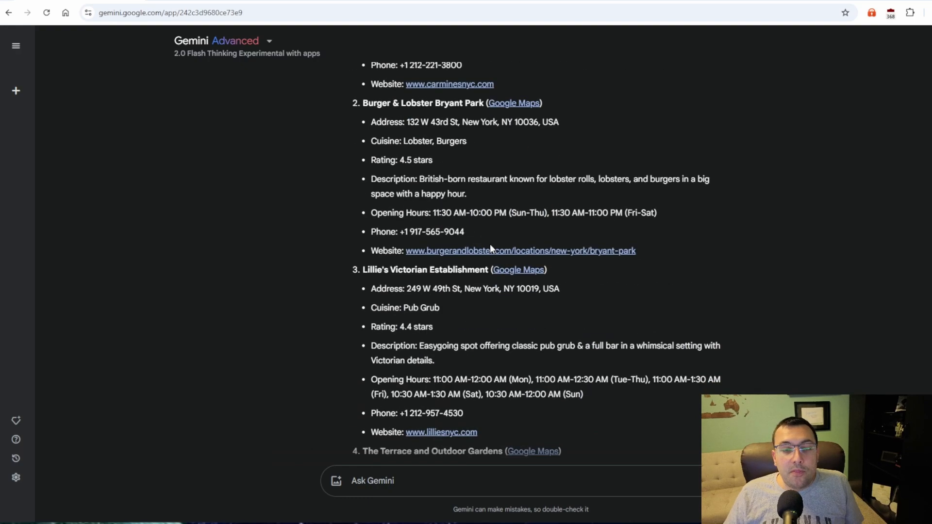
pyautogui.scroll(-3)
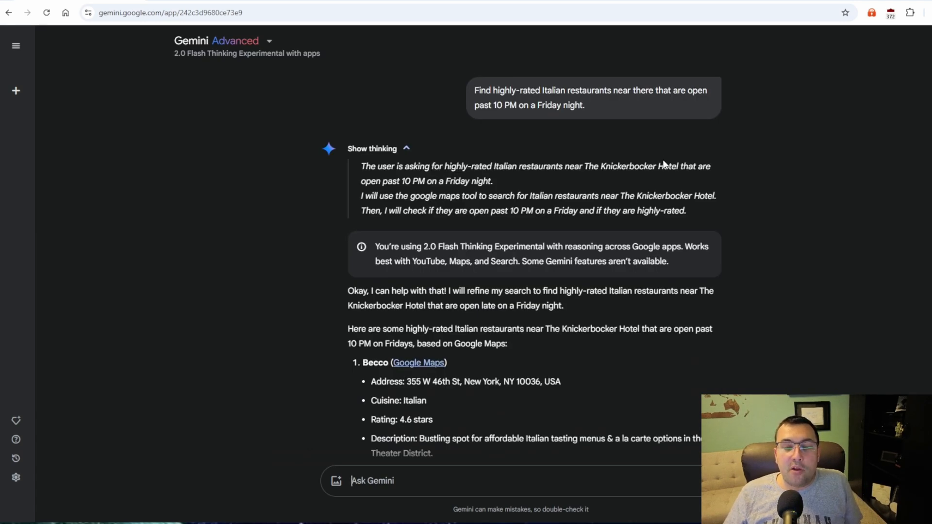
# Read the late-night Italian list of Becco, Joe Allen and Carmine's, then start a new chat
pyautogui.scroll(-3)
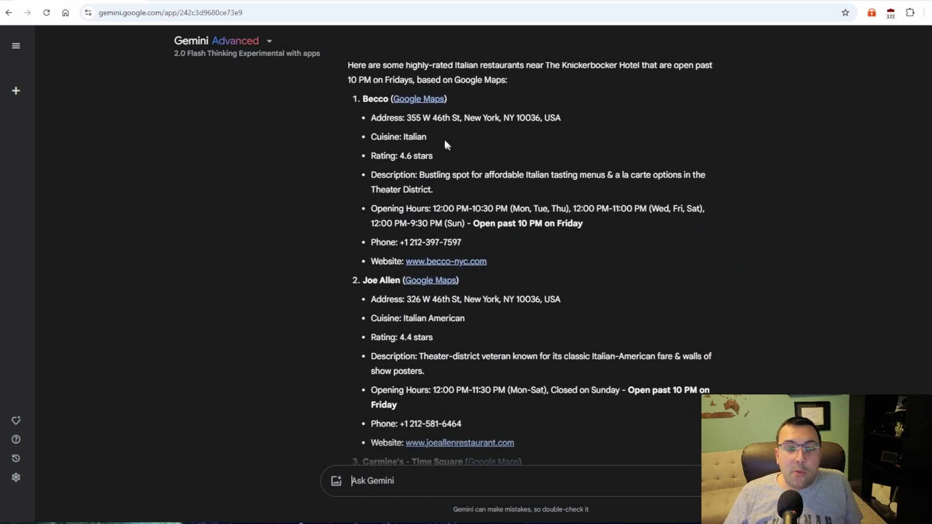
pyautogui.scroll(-3)
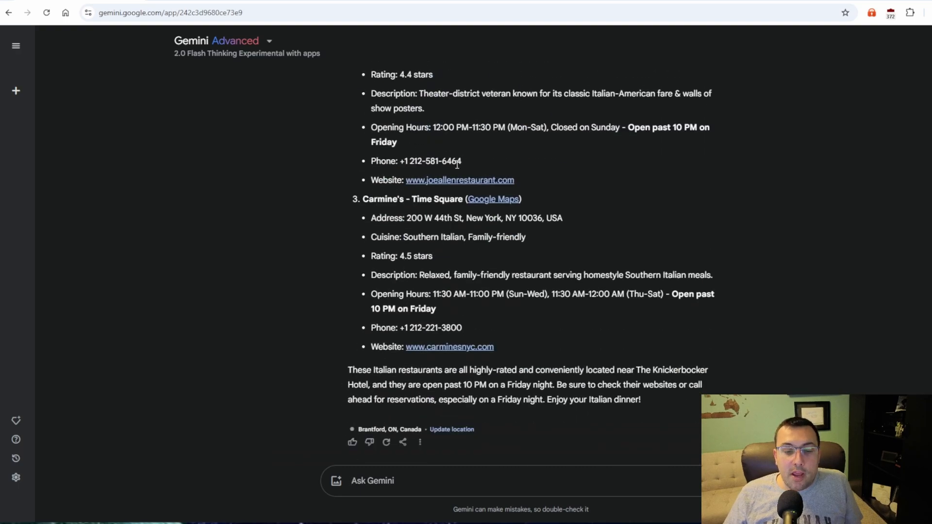
pyautogui.click(16, 91)
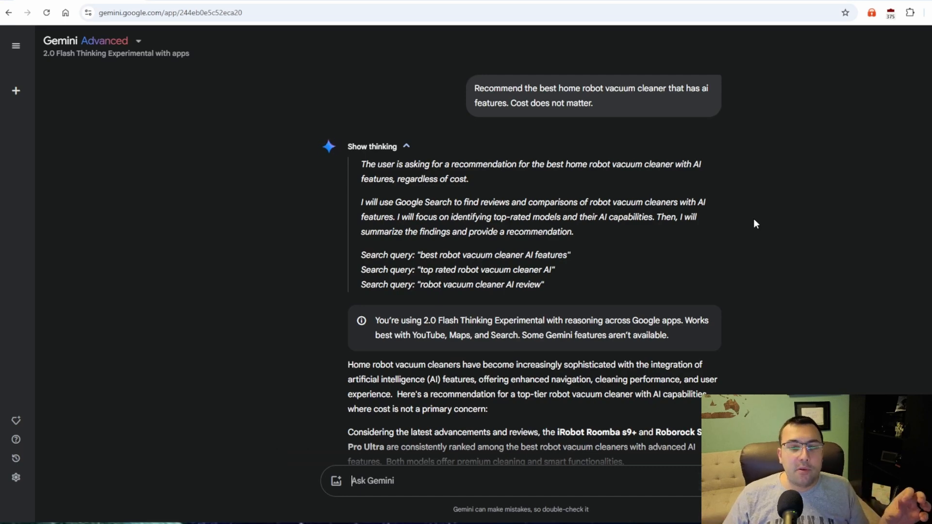
# Review the robot vacuum comparison, highlighting the iRobot Roomba s9+ and the recommended Roborock S8 Pro Ultra
pyautogui.scroll(-3)
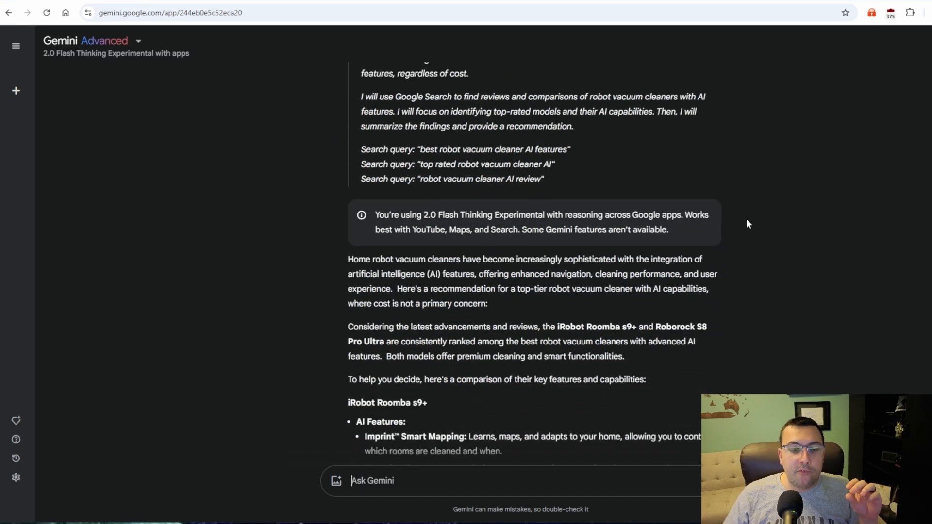
pyautogui.scroll(-3)
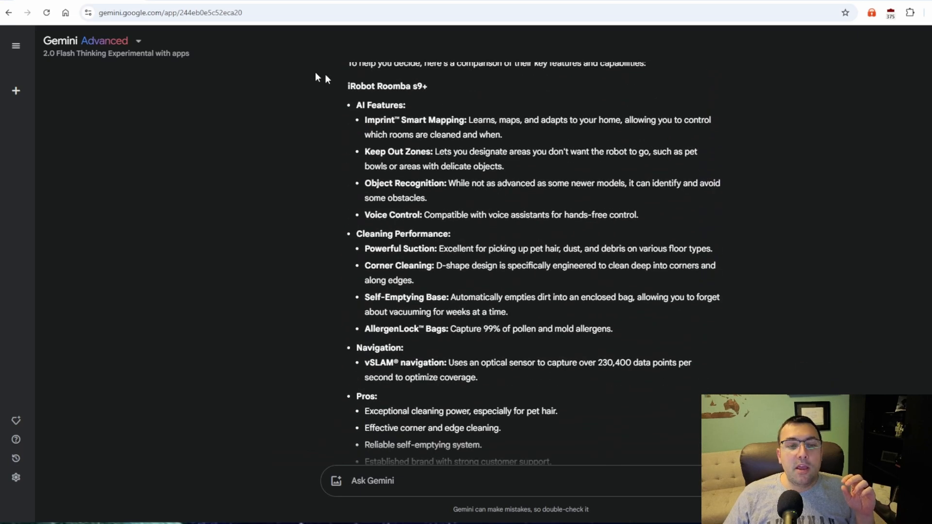
pyautogui.doubleClick(386, 86)
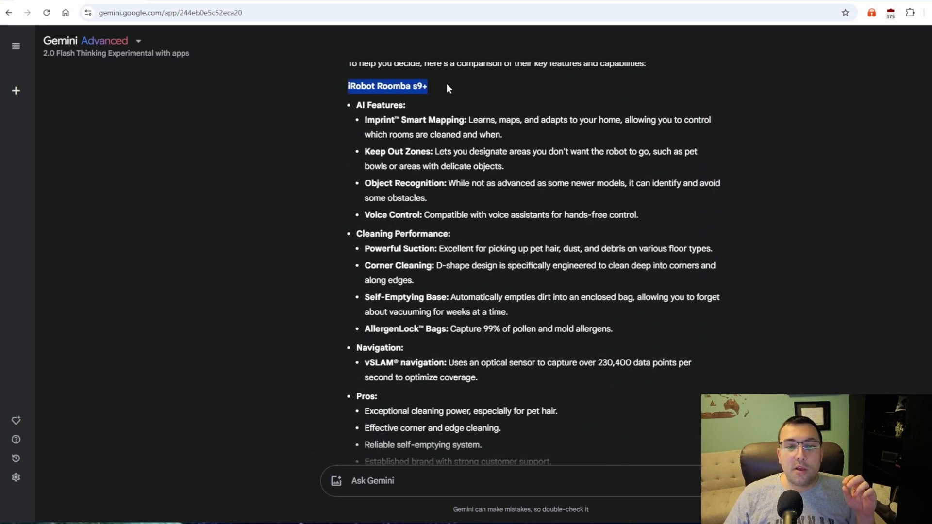
pyautogui.scroll(-3)
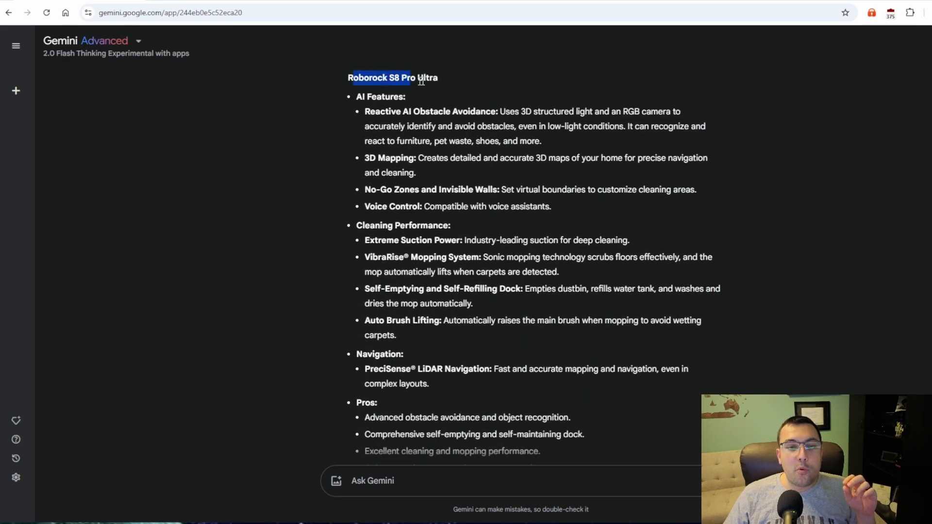
pyautogui.scroll(-3)
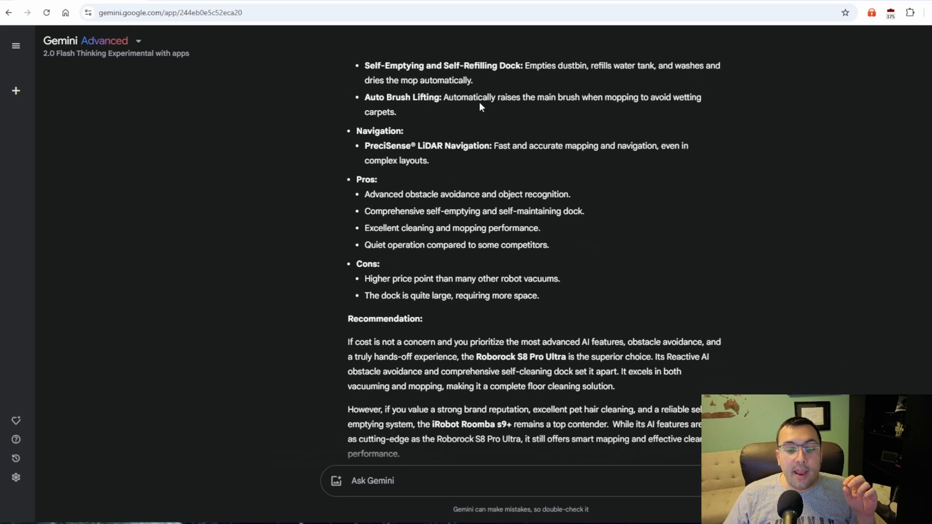
pyautogui.scroll(-3)
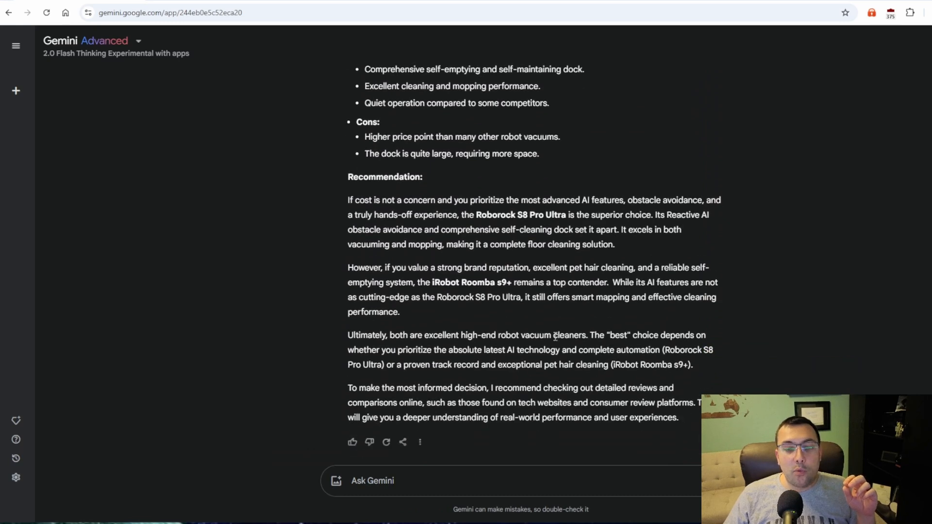
pyautogui.moveTo(347, 200); pyautogui.dragTo(651, 200)
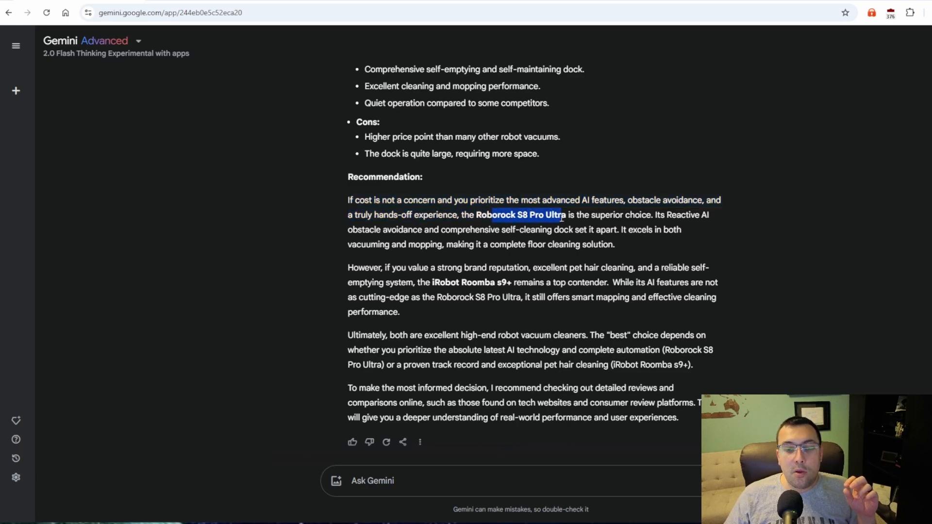
# Start a fresh chat for the dog photo question
pyautogui.click(559, 235)
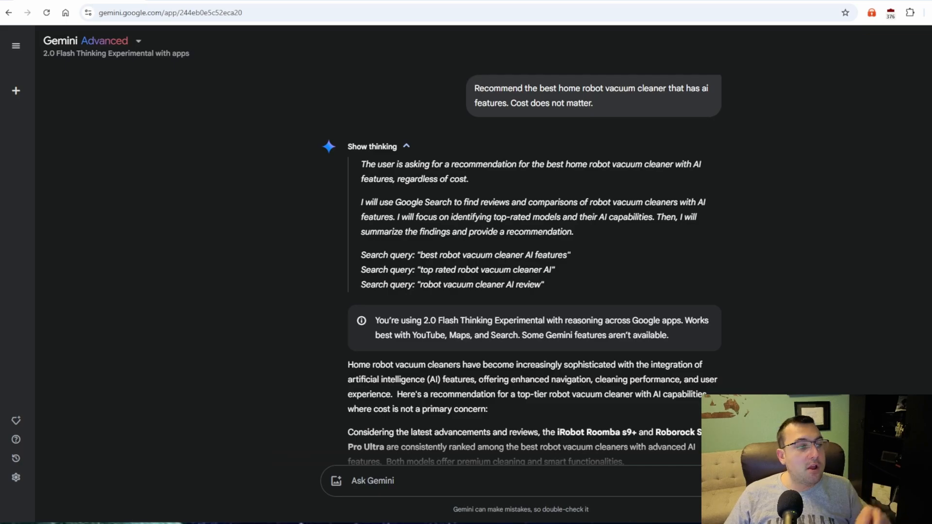
pyautogui.click(16, 90)
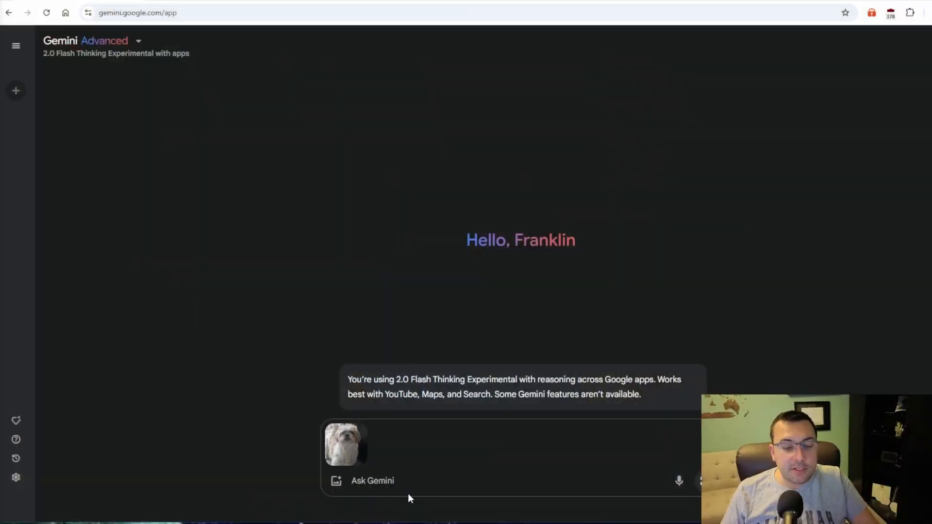
# Ask 'Identify the breed of dog in this picture.' and highlight the answer that it could be a Shih Tzu
pyautogui.write('Identify the breed of dog in this picture.')
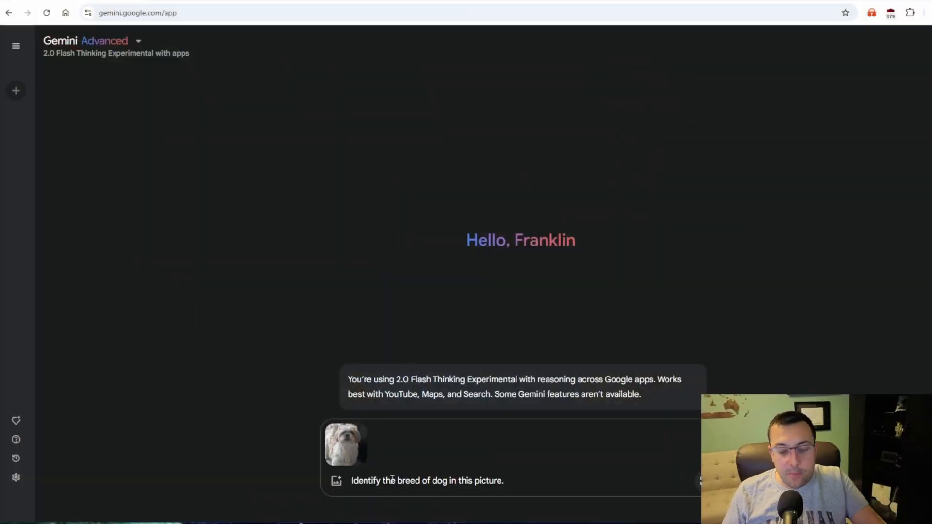
pyautogui.press('Enter')
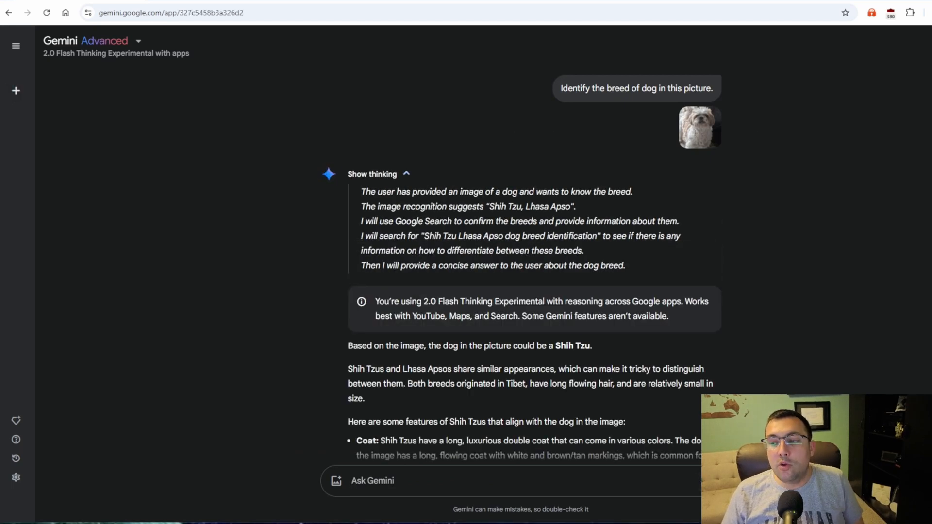
pyautogui.moveTo(838, 271)
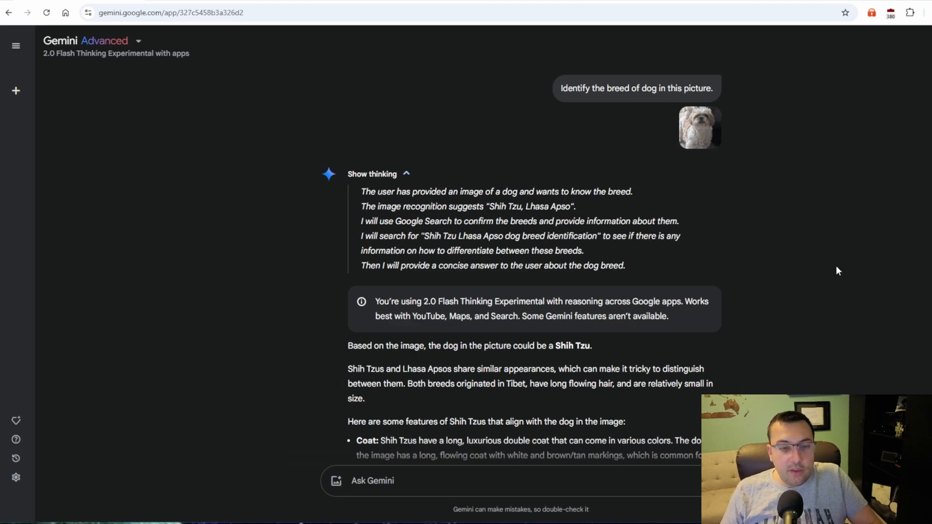
pyautogui.scroll(-3)
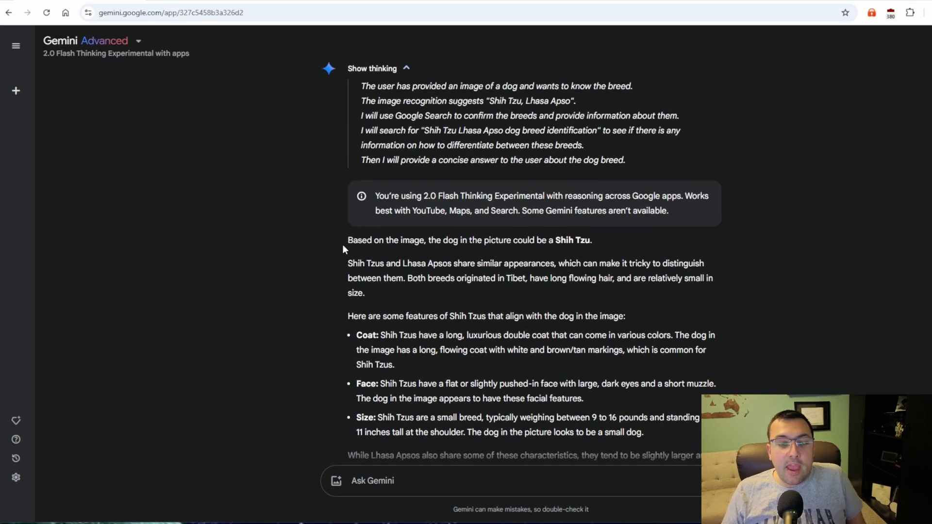
pyautogui.moveTo(484, 240); pyautogui.dragTo(592, 239)
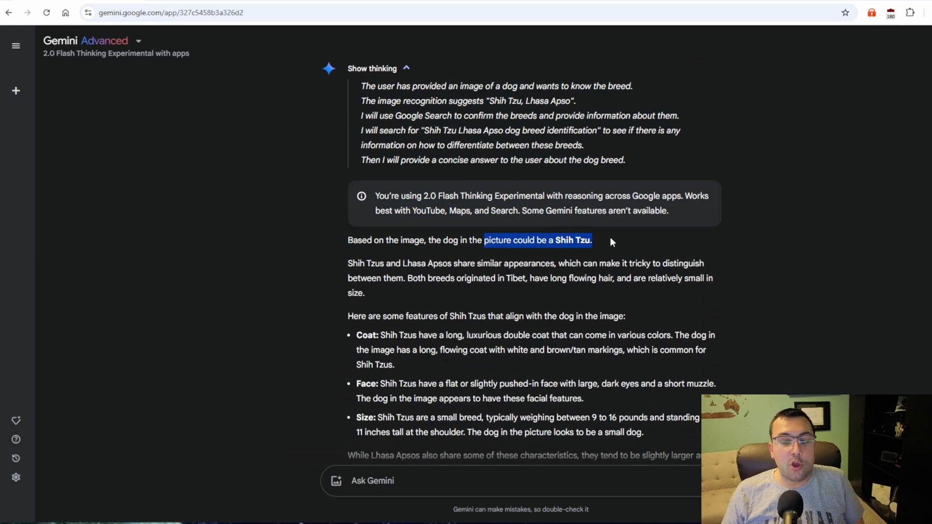
pyautogui.scroll(-3)
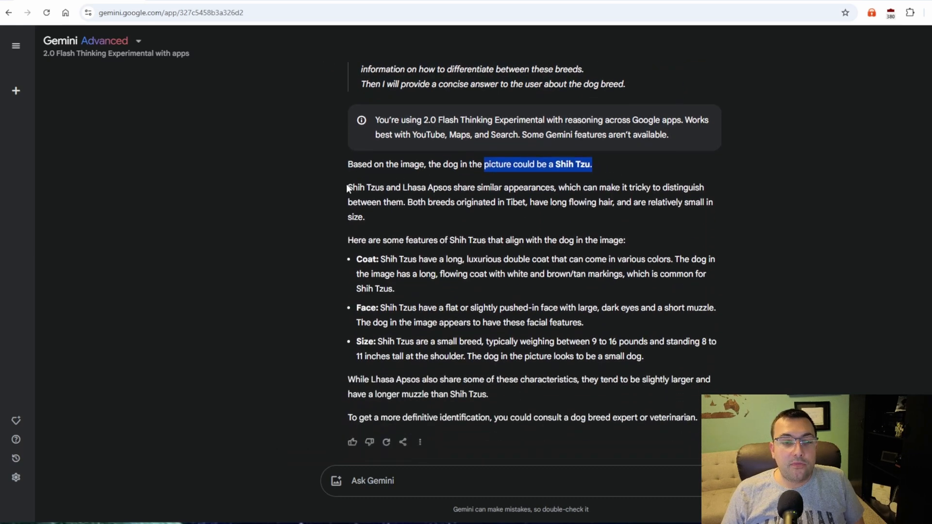
pyautogui.click(416, 202)
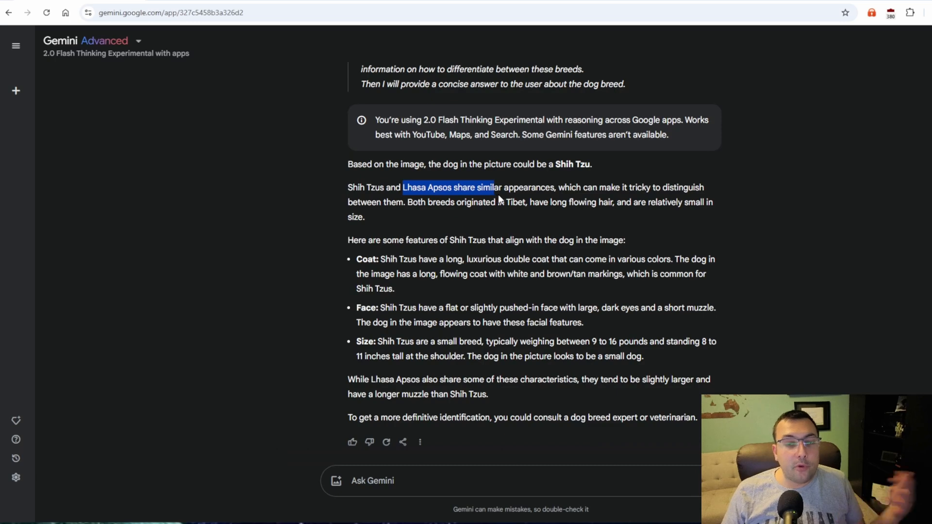
pyautogui.moveTo(492, 196)
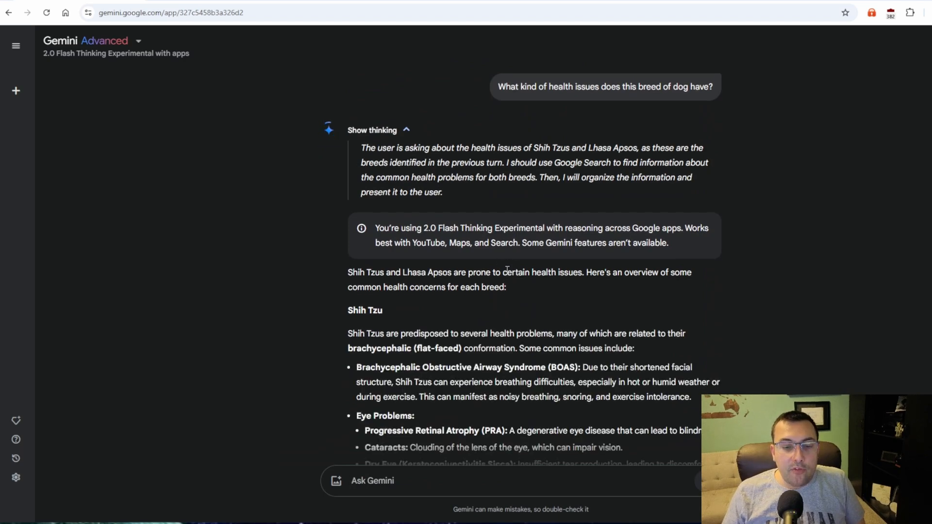
pyautogui.scroll(-3)
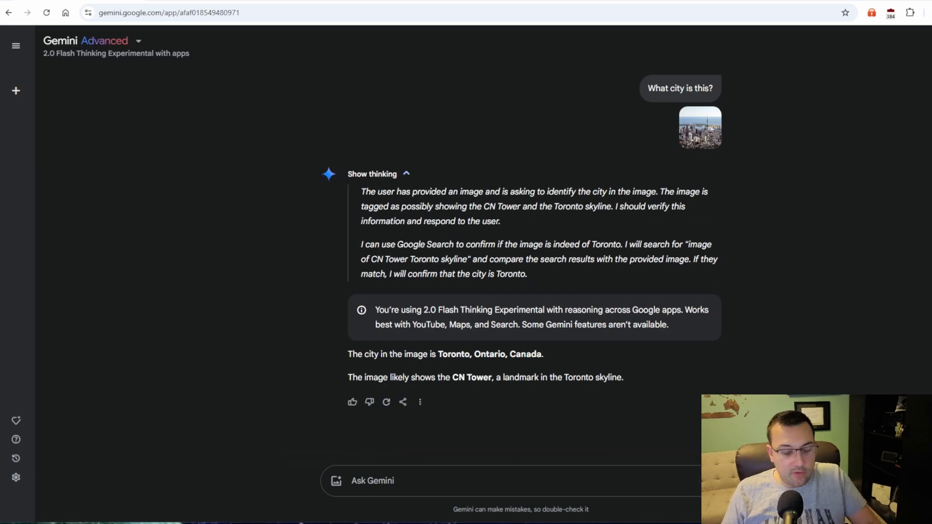
pyautogui.moveTo(369, 356)
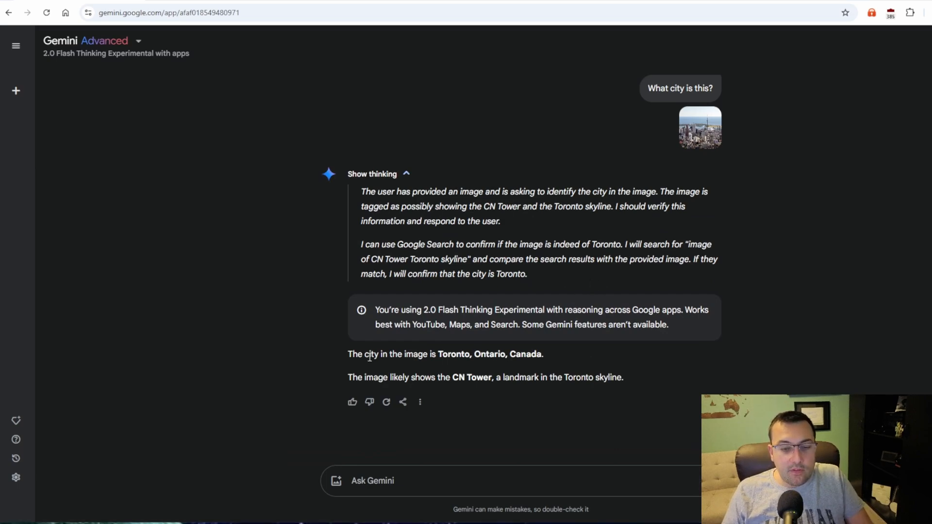
# Highlight the Toronto answer and write the follow-up 'Can you list 5 things I can do there?'
pyautogui.moveTo(368, 353); pyautogui.dragTo(542, 354)
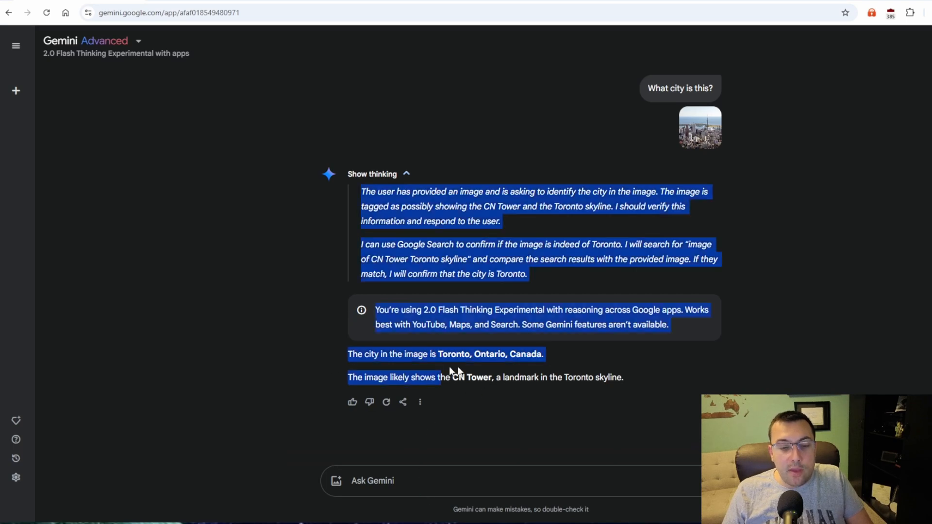
pyautogui.write('Can you list 5 things I can do there?')
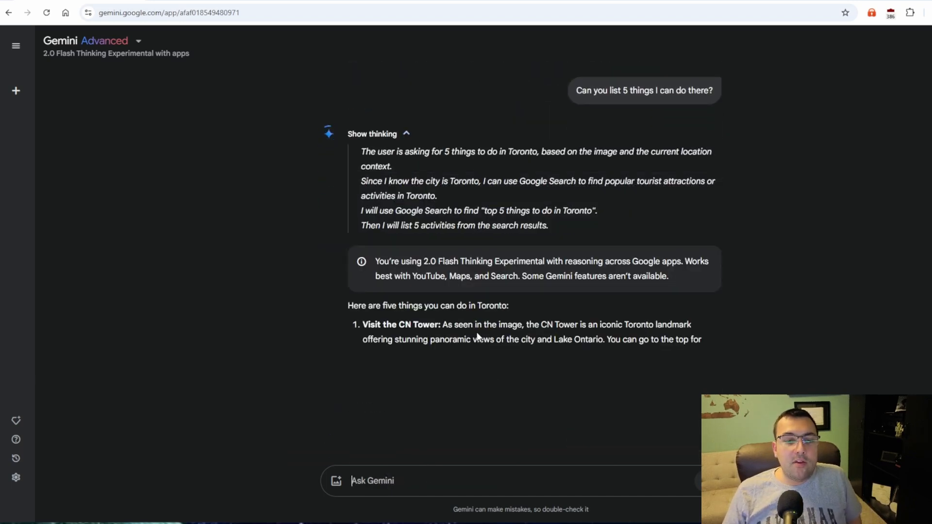
# Read through the five Toronto activities, then start a fresh chat
pyautogui.scroll(-3)
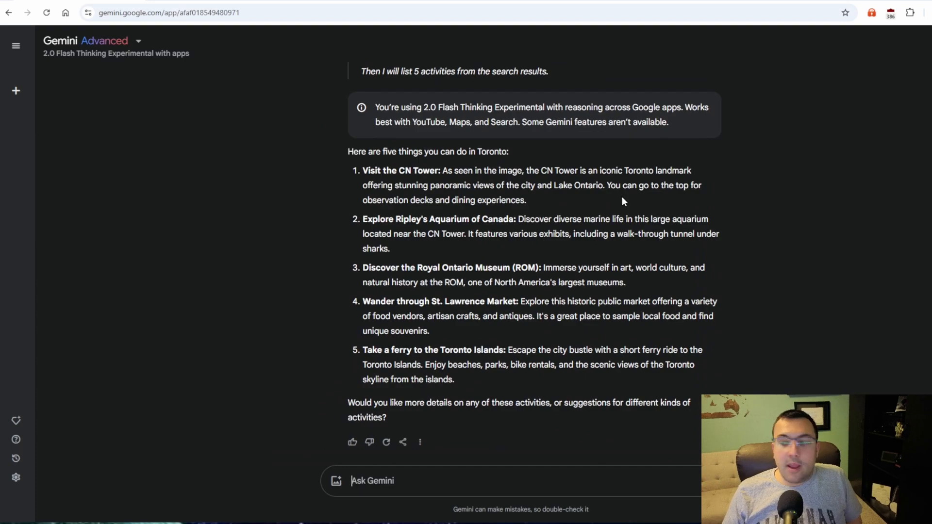
pyautogui.moveTo(613, 182)
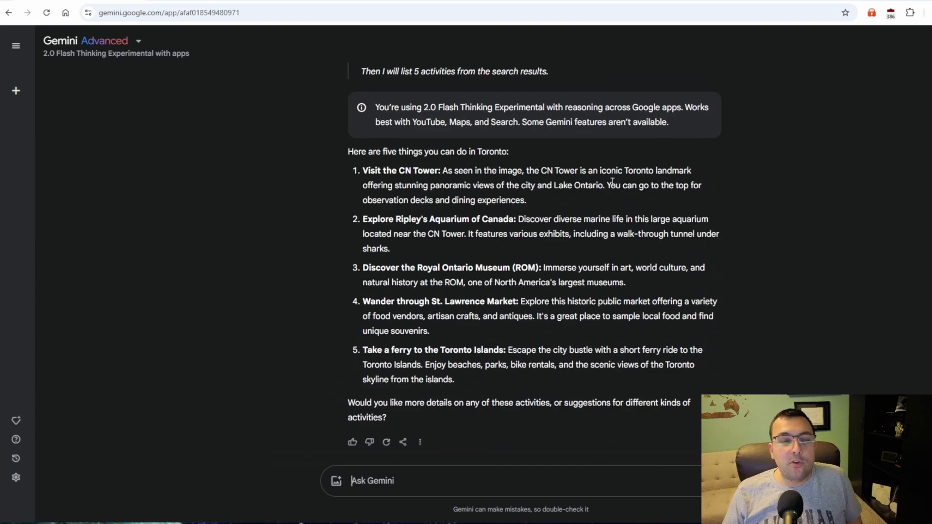
pyautogui.click(16, 90)
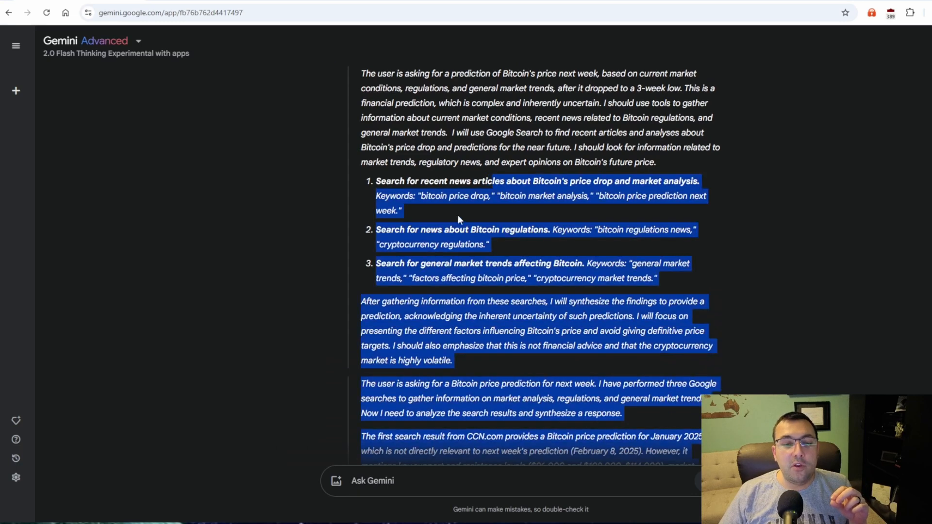
# Expand the Bitcoin prediction's thinking and read down to the Overall Outlook section
pyautogui.click(529, 232)
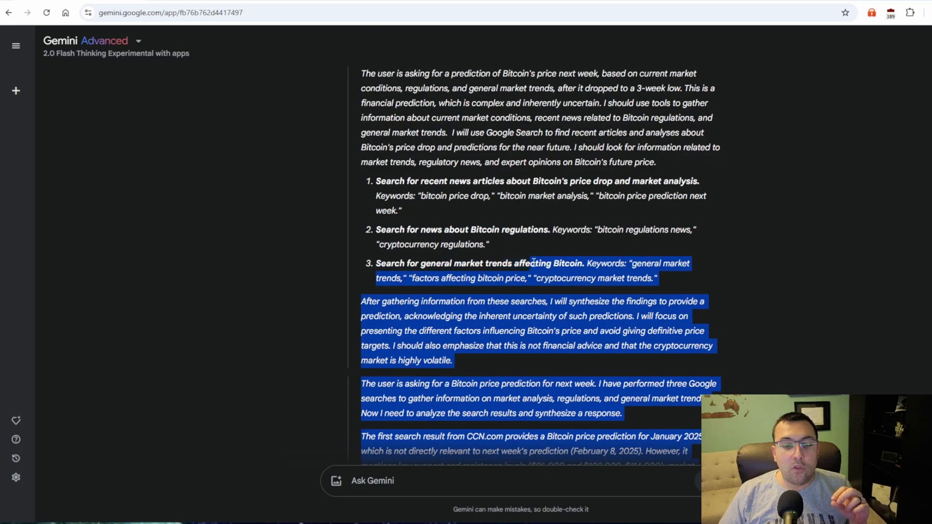
pyautogui.scroll(-3)
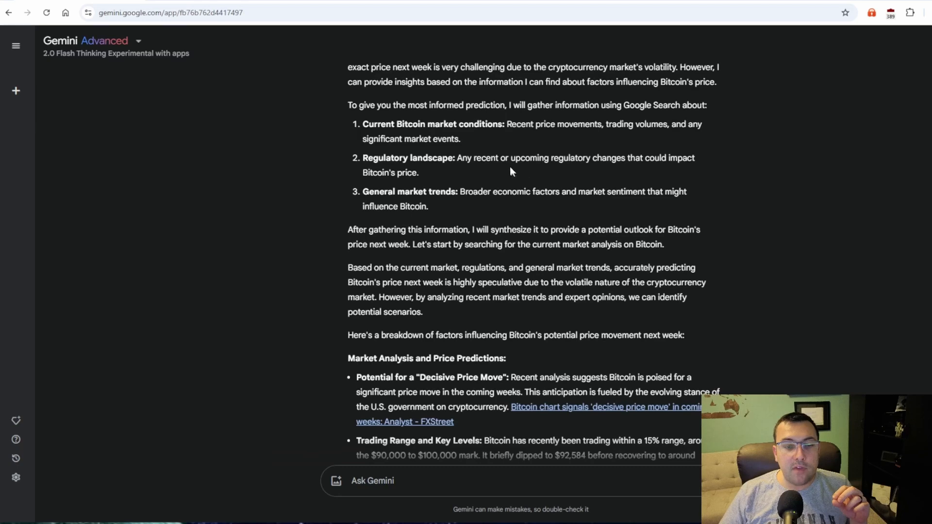
pyautogui.scroll(-3)
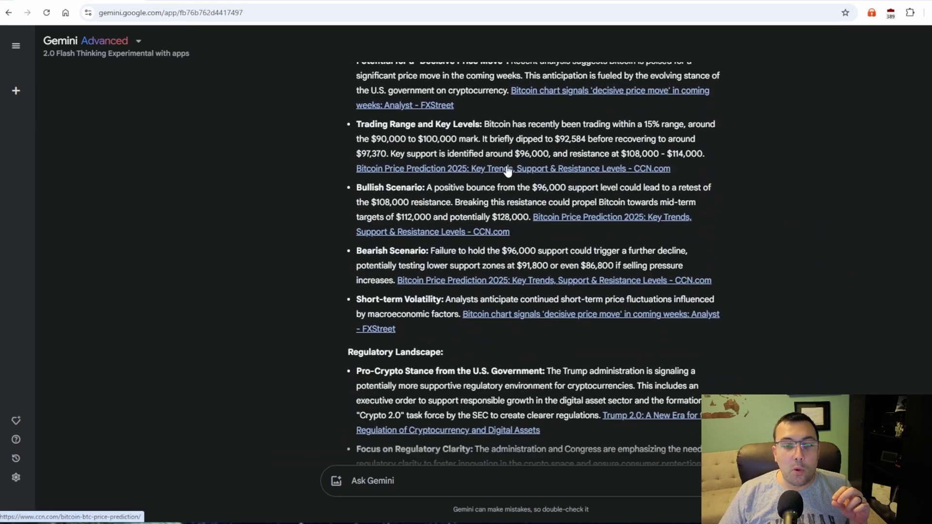
pyautogui.scroll(-3)
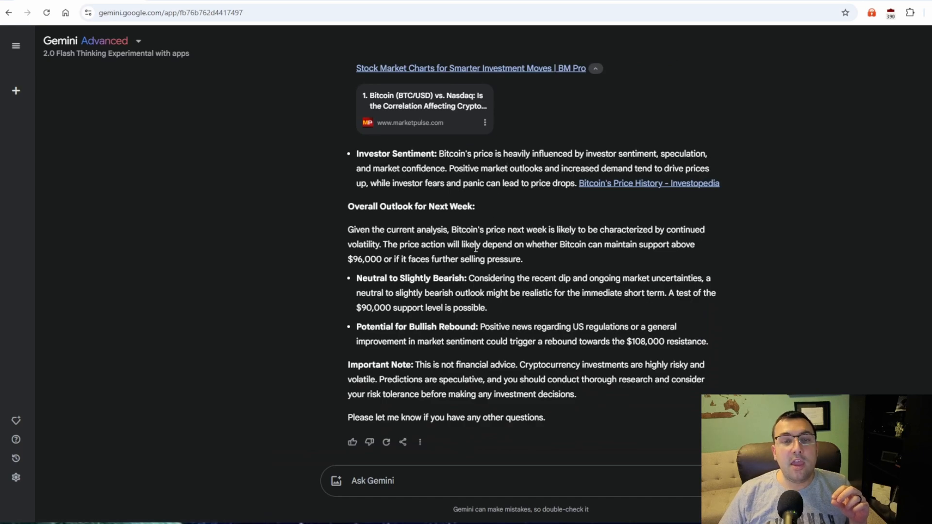
pyautogui.moveTo(599, 219)
pyautogui.write('What are the main arguments for and against universal basic income?')
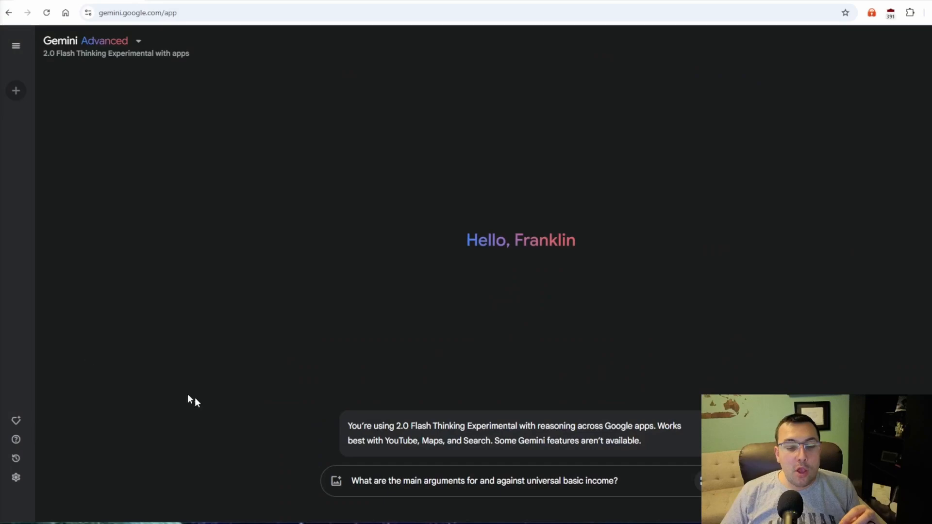
# Send the universal basic income question, read both argument lists and highlight the closing caveat sentence
pyautogui.click(484, 480)
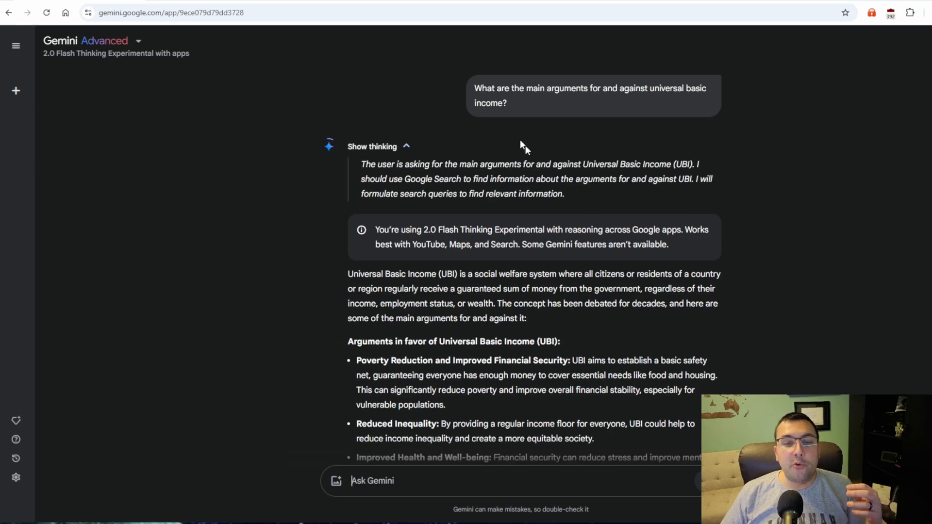
pyautogui.moveTo(553, 142)
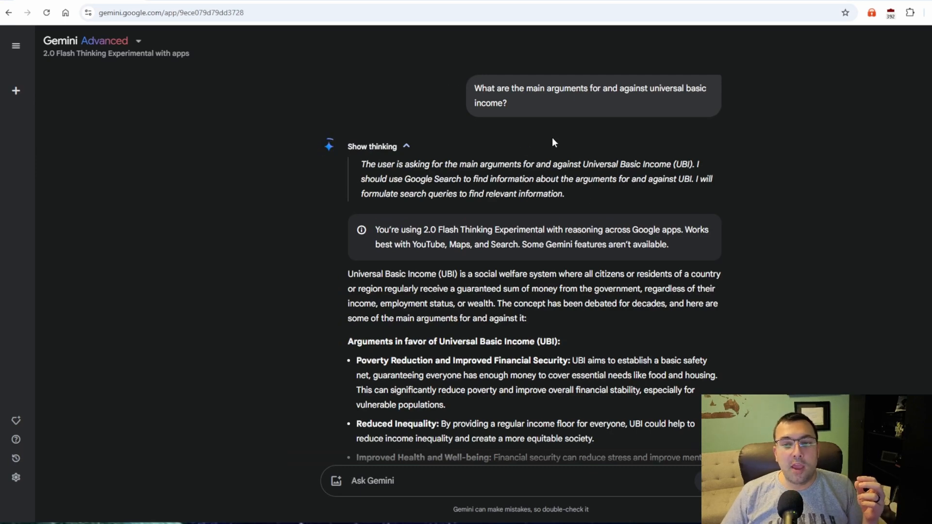
pyautogui.scroll(-3)
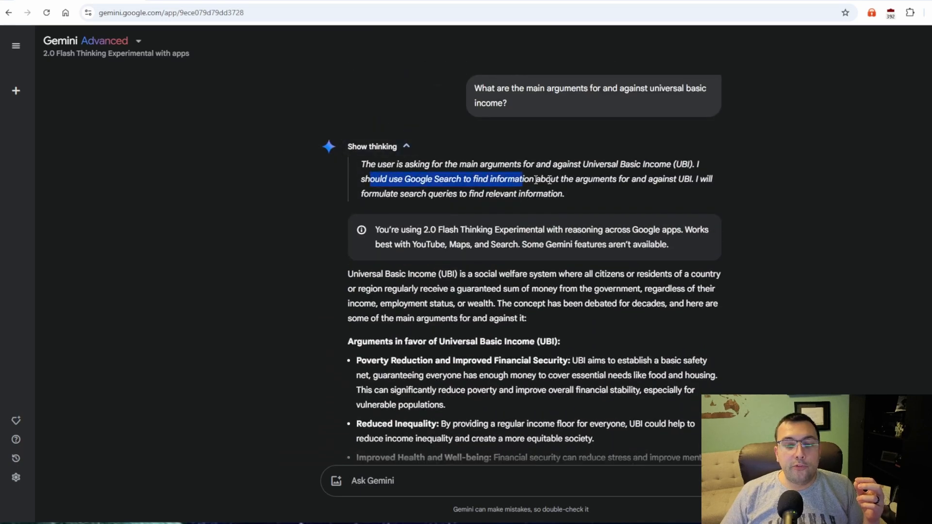
pyautogui.scroll(-3)
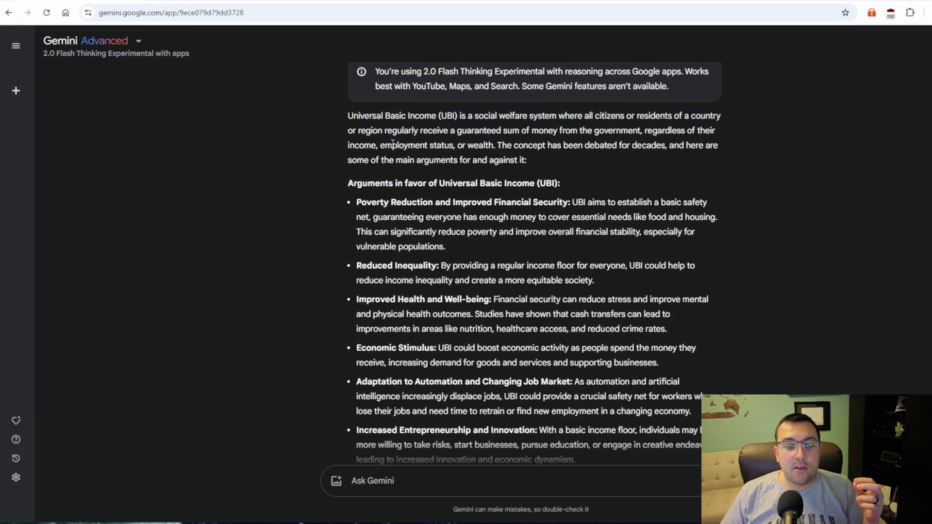
pyautogui.scroll(-3)
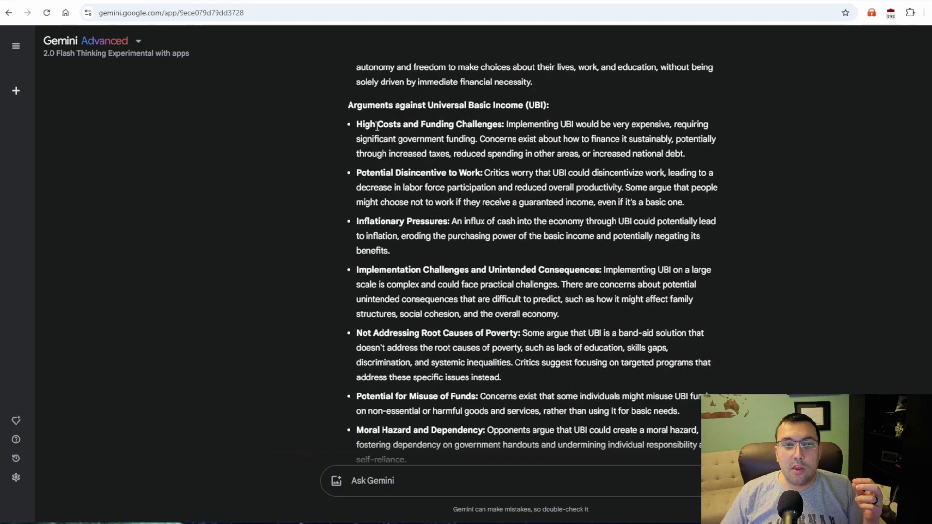
pyautogui.scroll(-3)
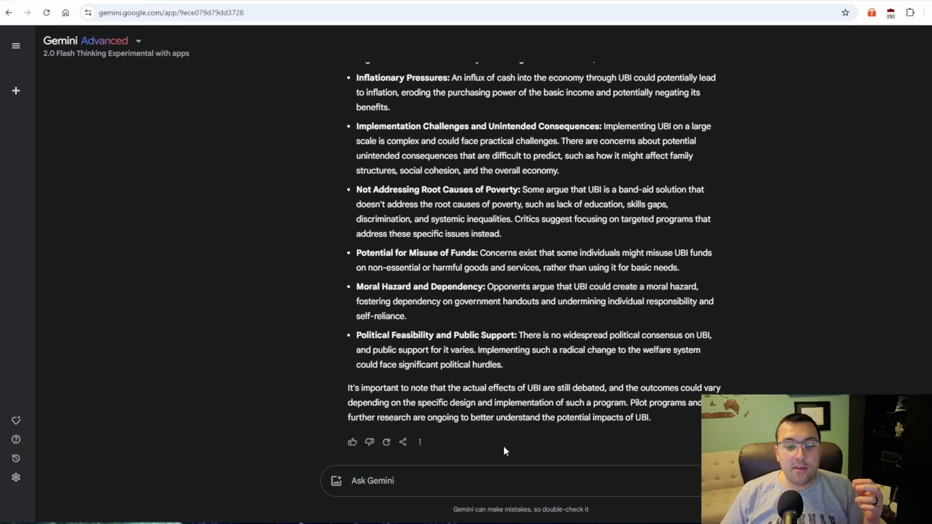
pyautogui.moveTo(370, 387); pyautogui.dragTo(513, 387)
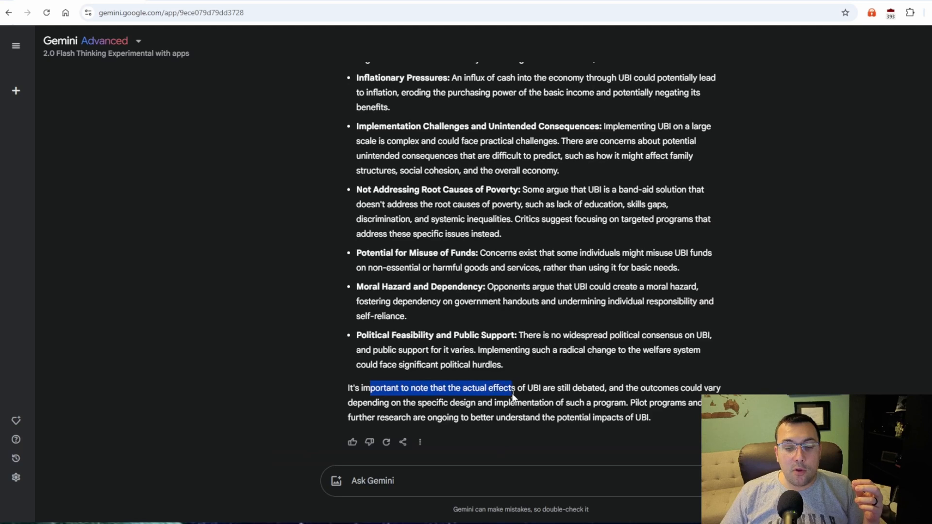
pyautogui.moveTo(511, 387); pyautogui.dragTo(555, 402)
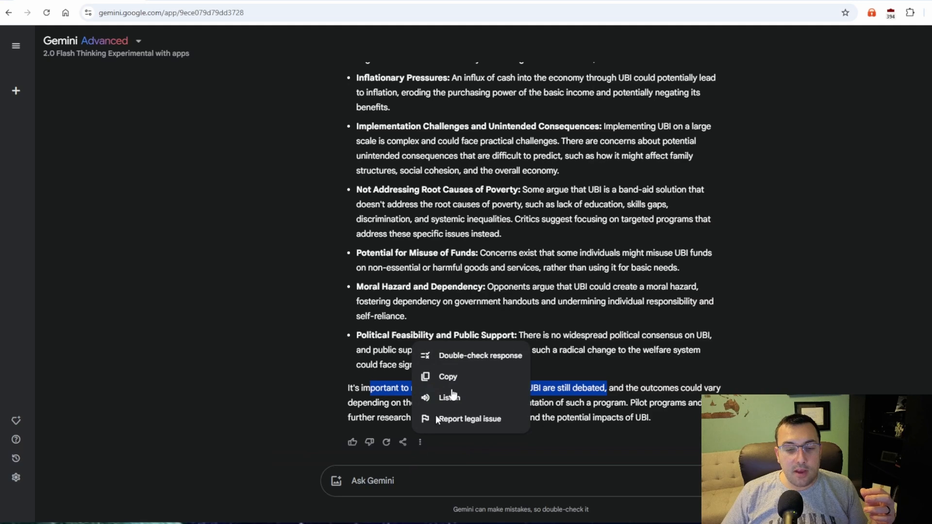
pyautogui.moveTo(497, 358)
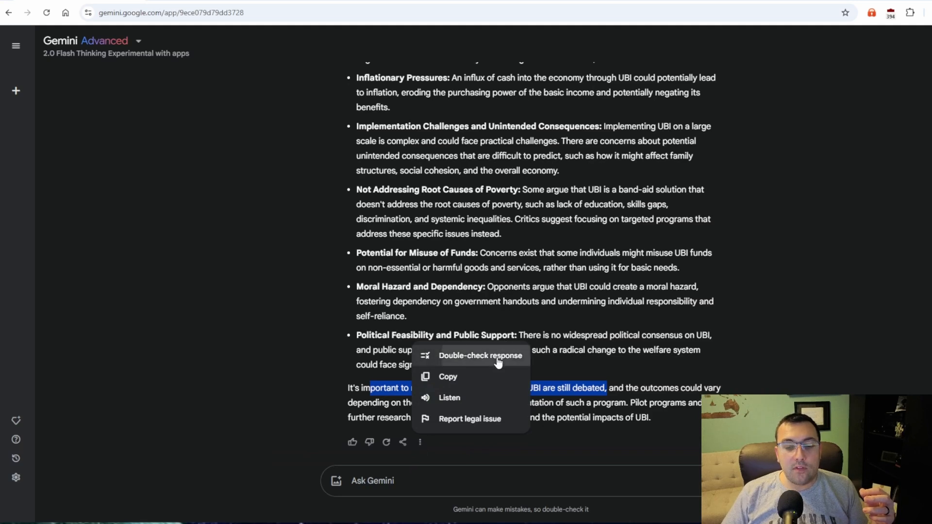
# Double-check the UBI answer against Google Search and reveal the source behind the root-causes claim
pyautogui.click(480, 356)
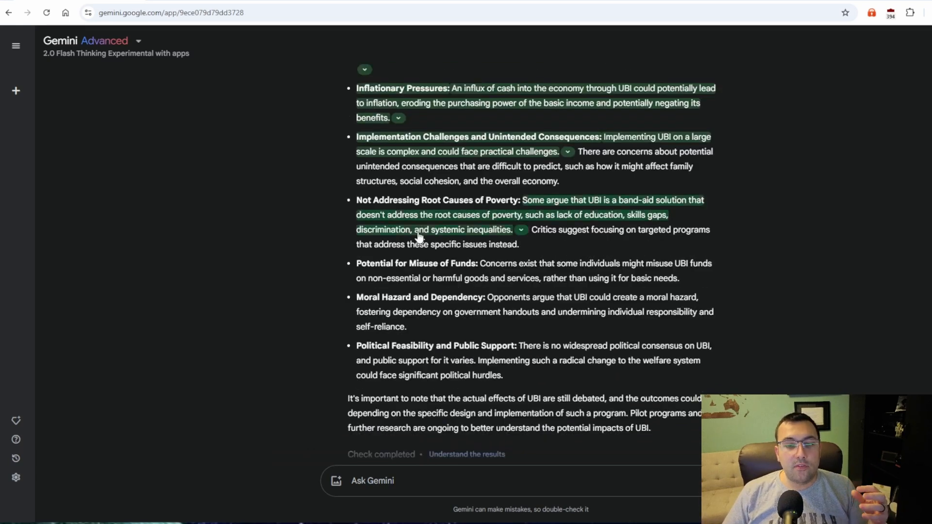
pyautogui.click(520, 230)
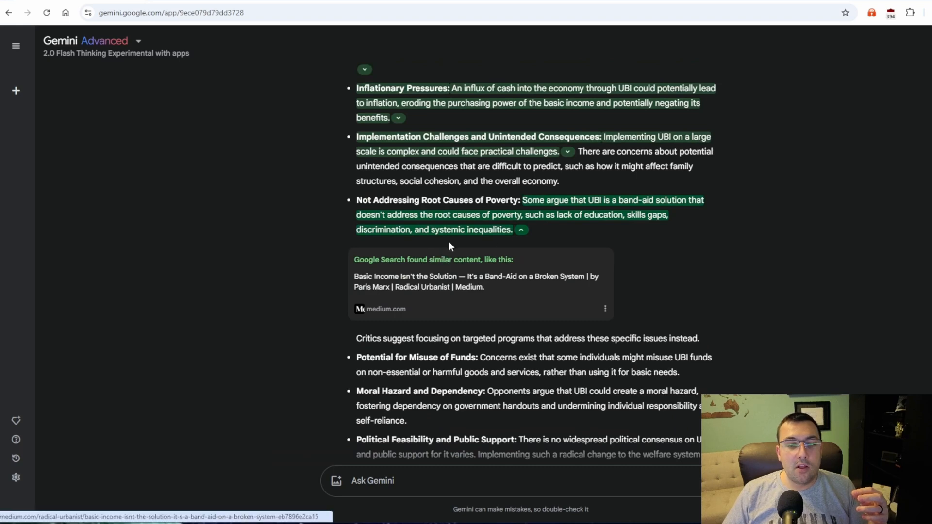
pyautogui.scroll(3)
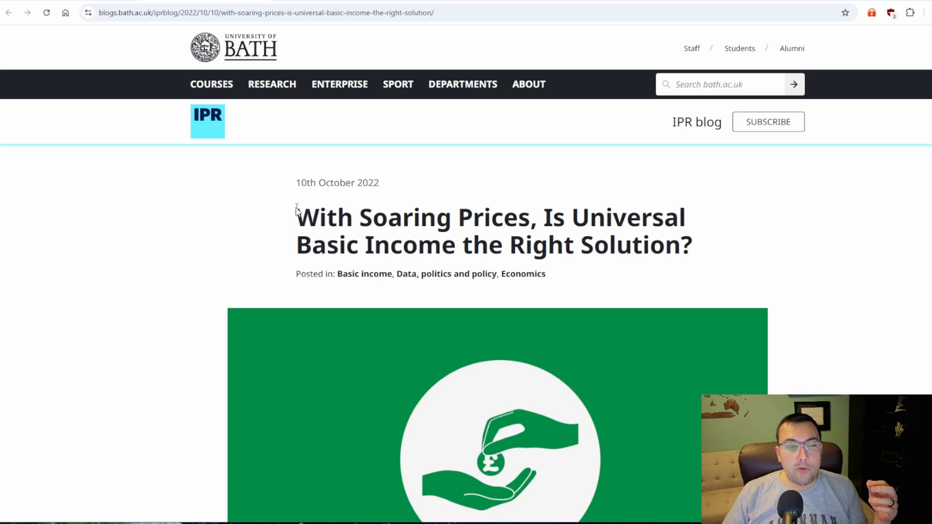
# Highlight the headline of the University of Bath IPR article on universal basic income and soaring prices
pyautogui.moveTo(297, 216); pyautogui.dragTo(665, 246)
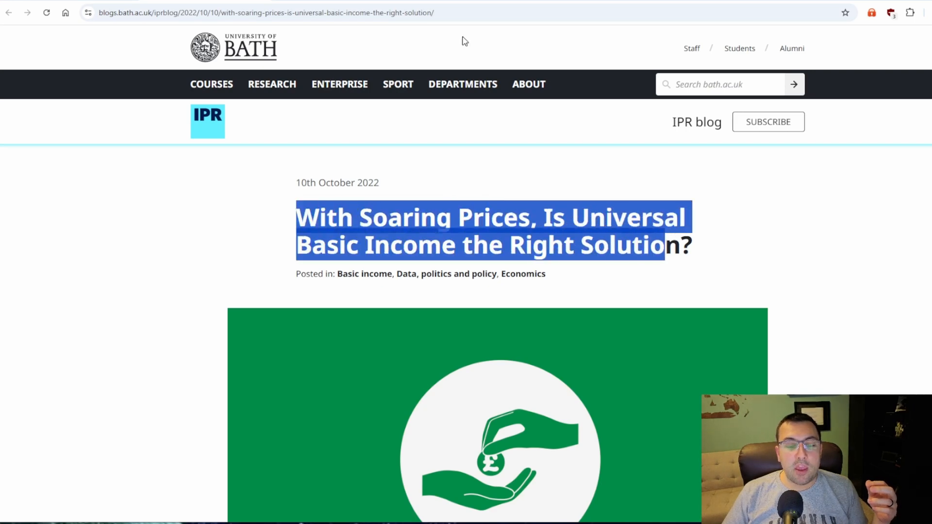